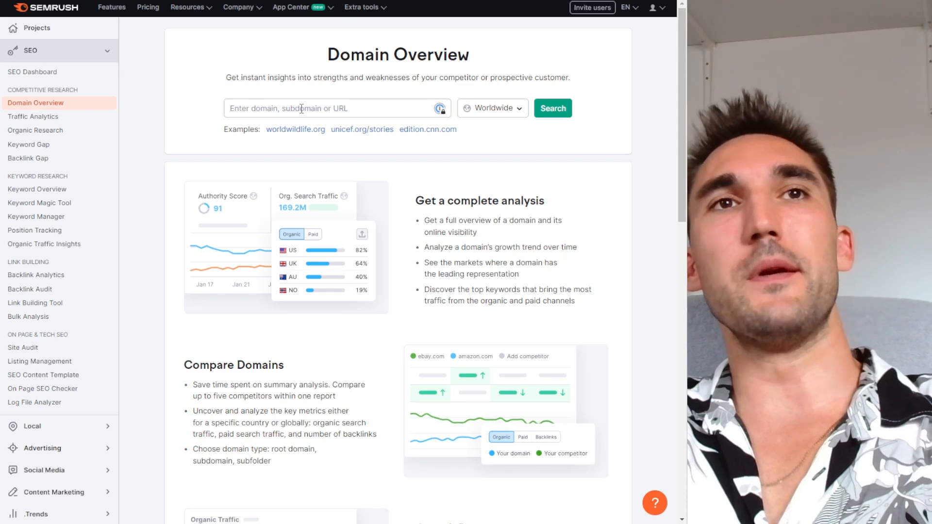
# Switch from domain to keyword research and enter 'blenders' in Keyword Overview
pyautogui.click(333, 108)
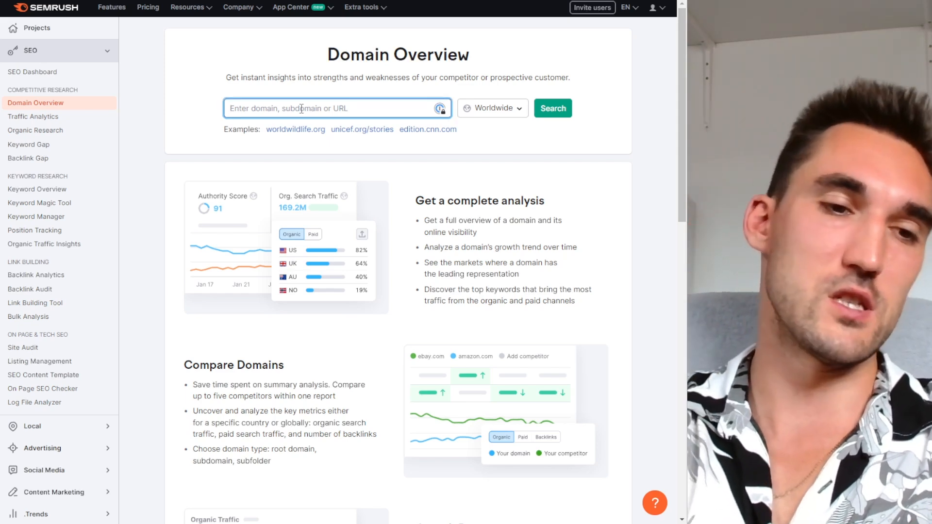
pyautogui.click(37, 189)
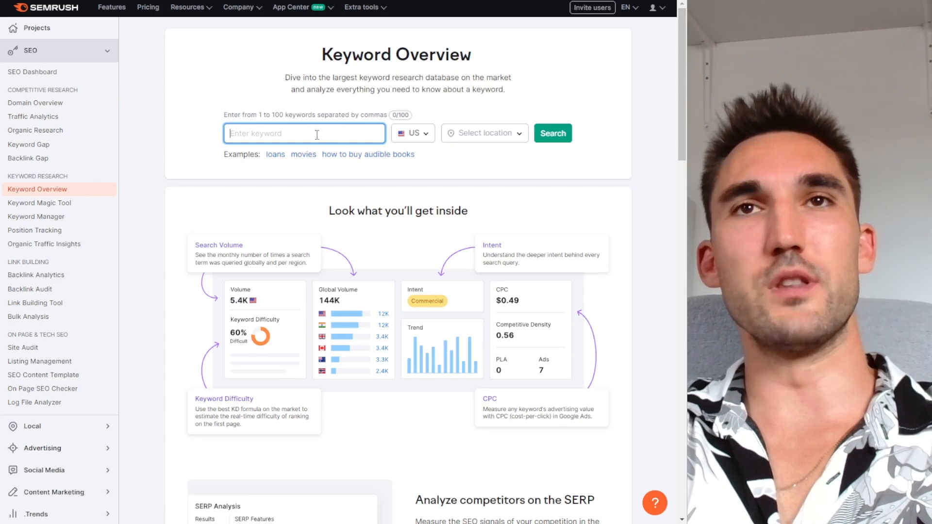
pyautogui.write('blenders')
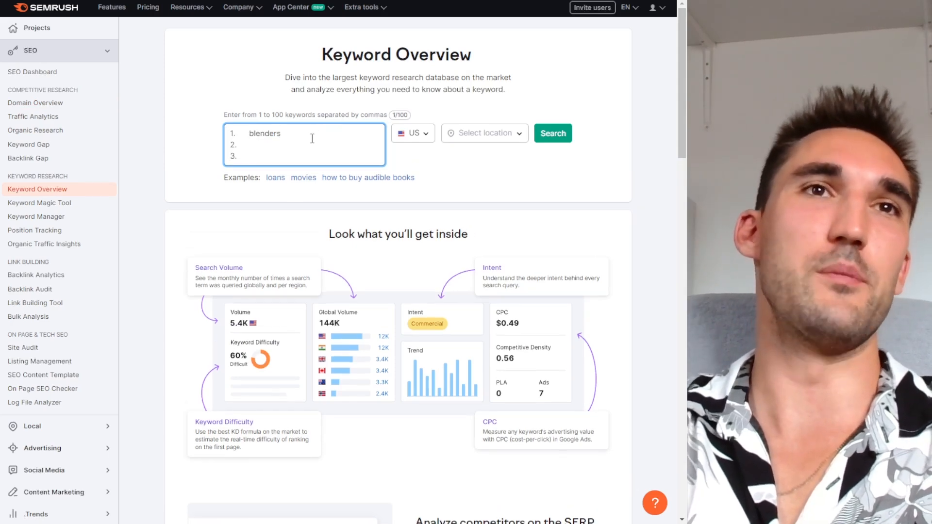
# Run the 'blenders' keyword search and scroll down the results
pyautogui.click(553, 132)
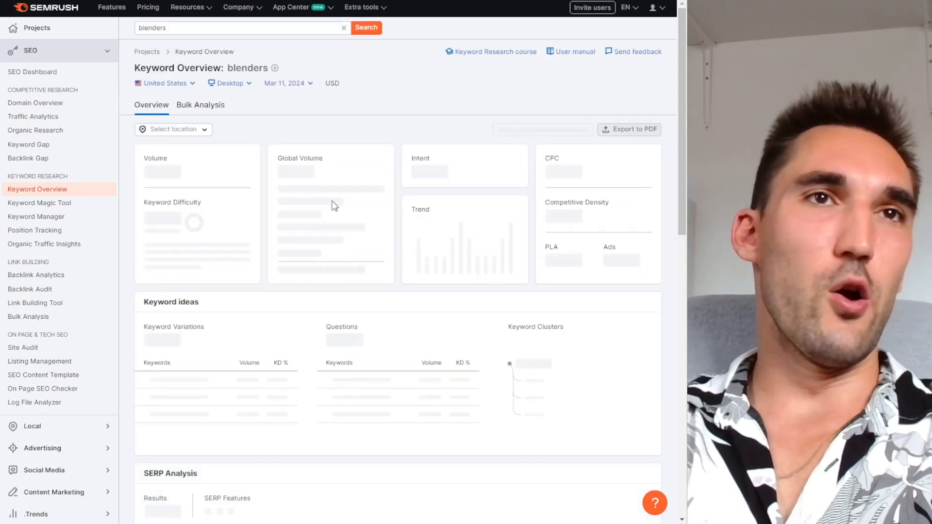
pyautogui.scroll(-3)
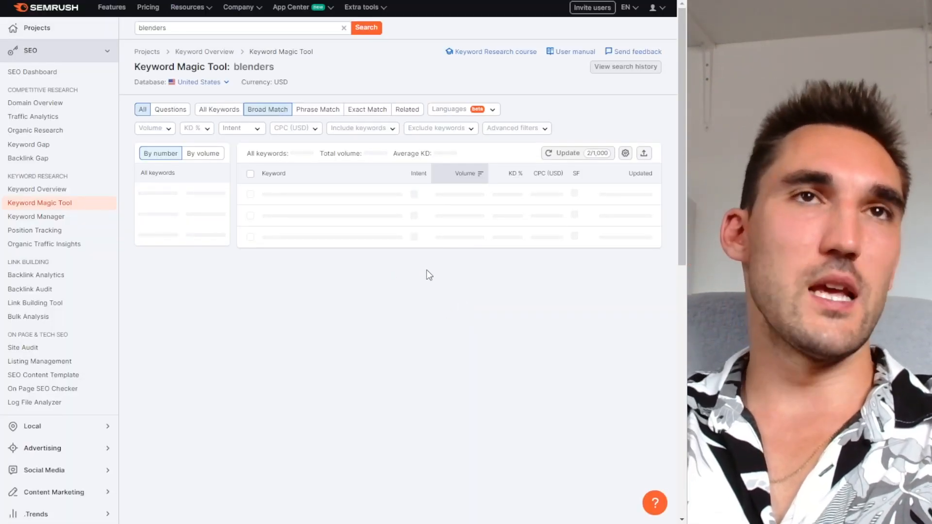
pyautogui.scroll(-3)
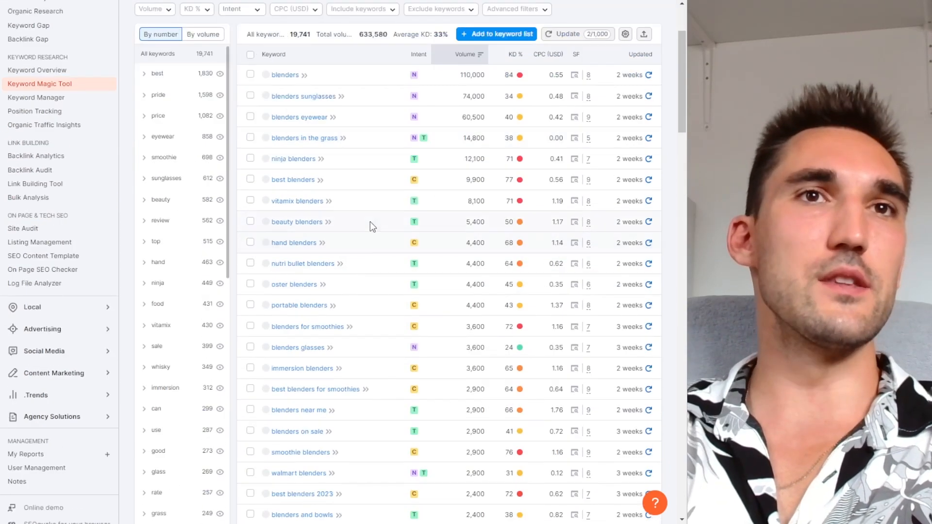
pyautogui.scroll(-3)
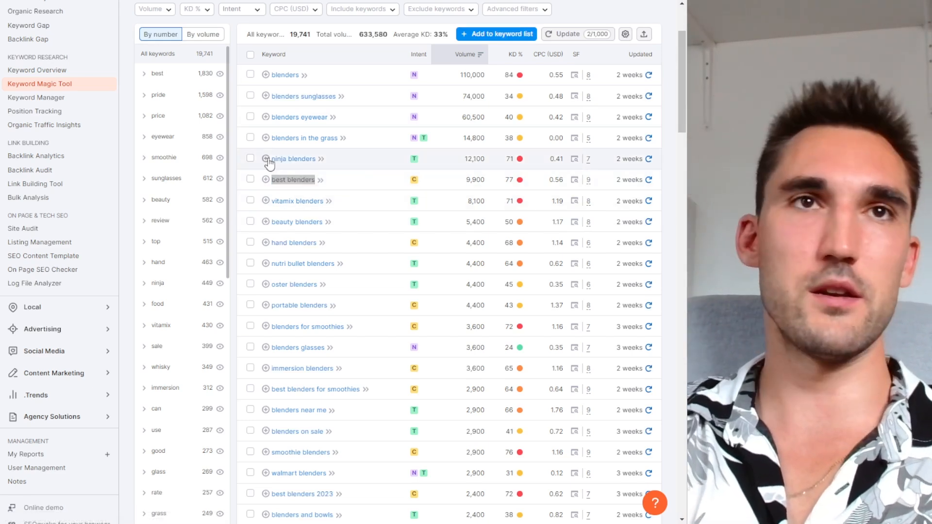
pyautogui.scroll(-3)
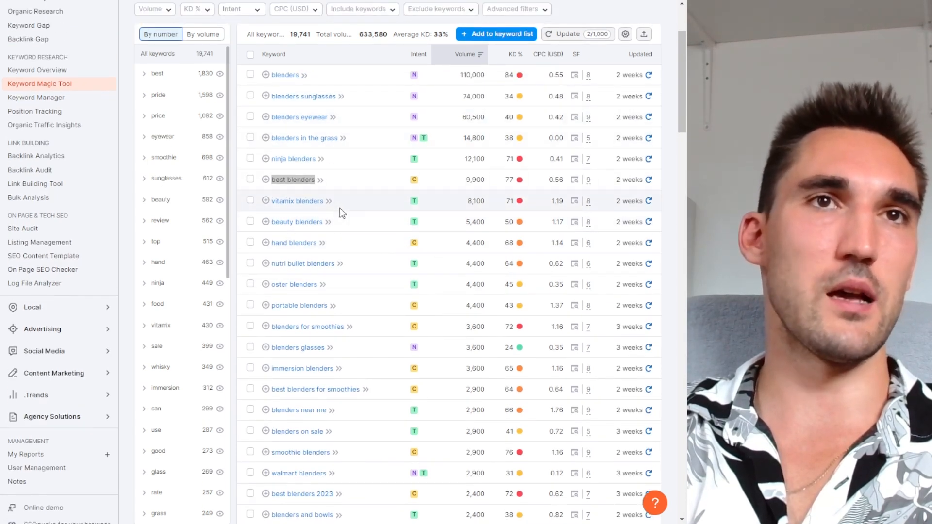
pyautogui.scroll(-3)
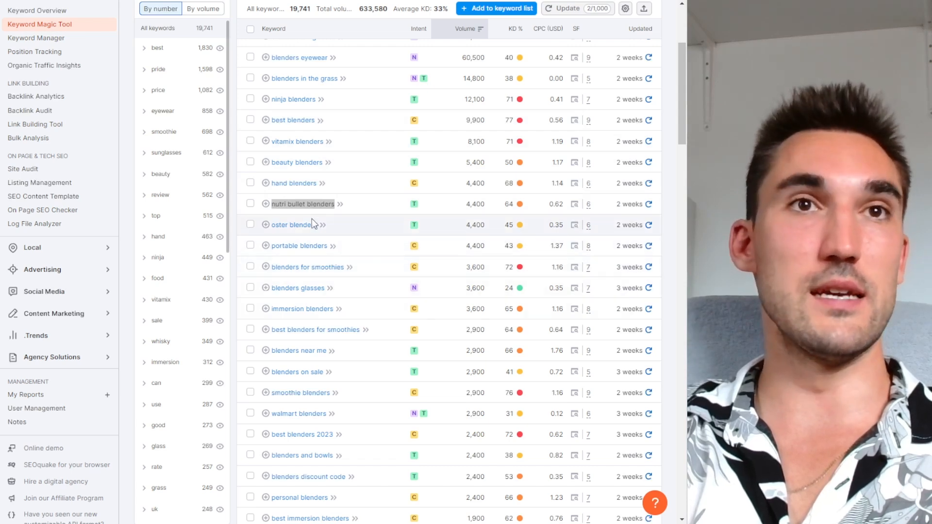
pyautogui.scroll(-3)
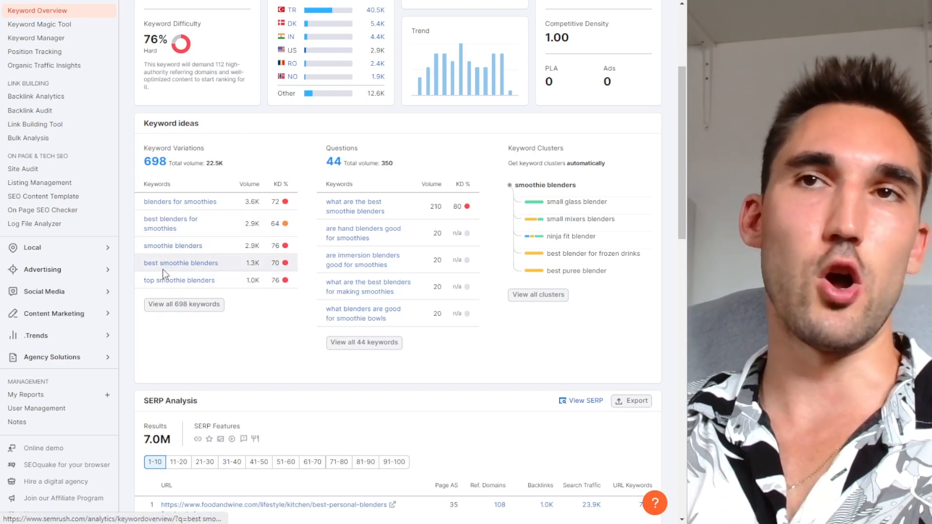
# Scroll the 'smoothie blenders' overview to review its SERP Analysis ranking pages
pyautogui.scroll(-3)
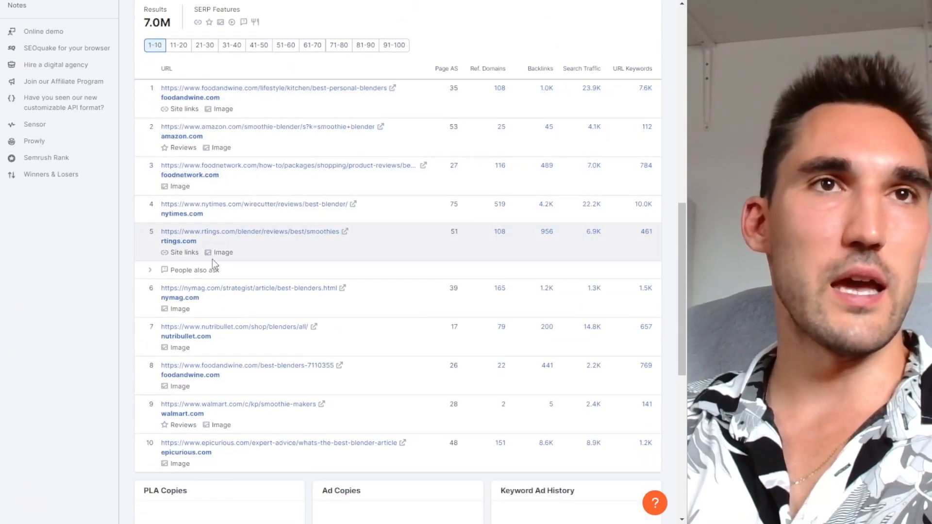
pyautogui.moveTo(393, 242)
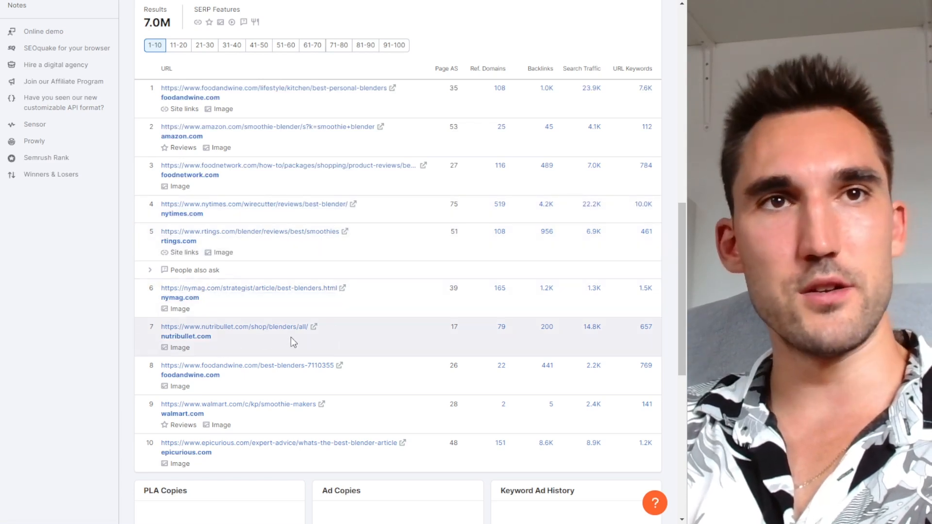
pyautogui.scroll(-3)
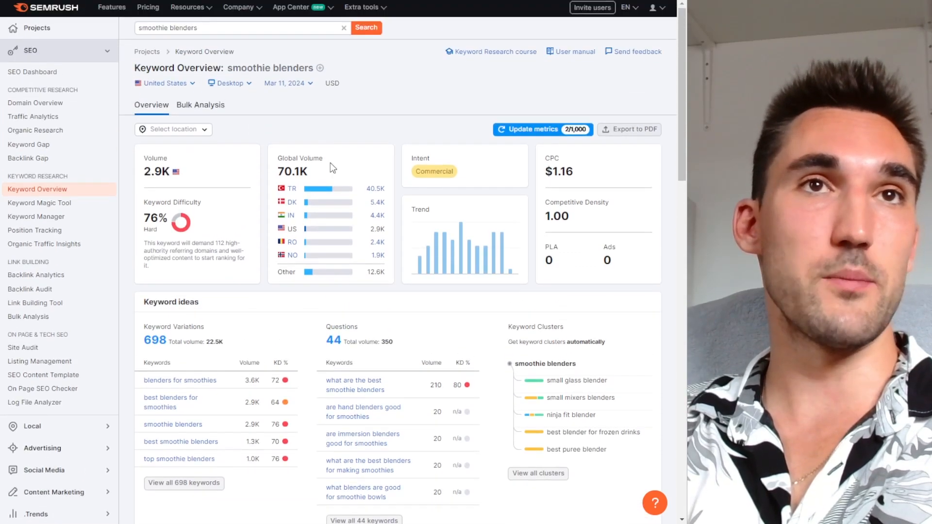
# Scroll through the question-style keyword ideas for smoothie blenders
pyautogui.scroll(-3)
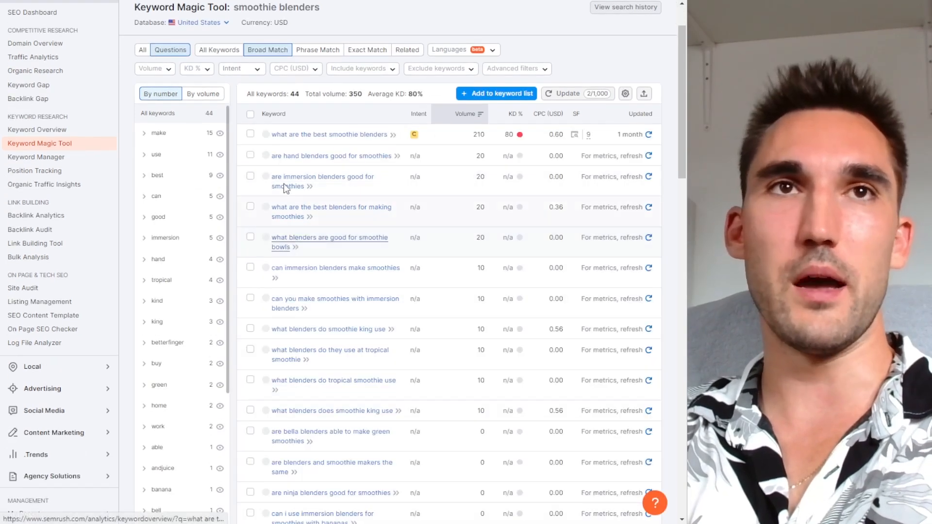
pyautogui.scroll(-3)
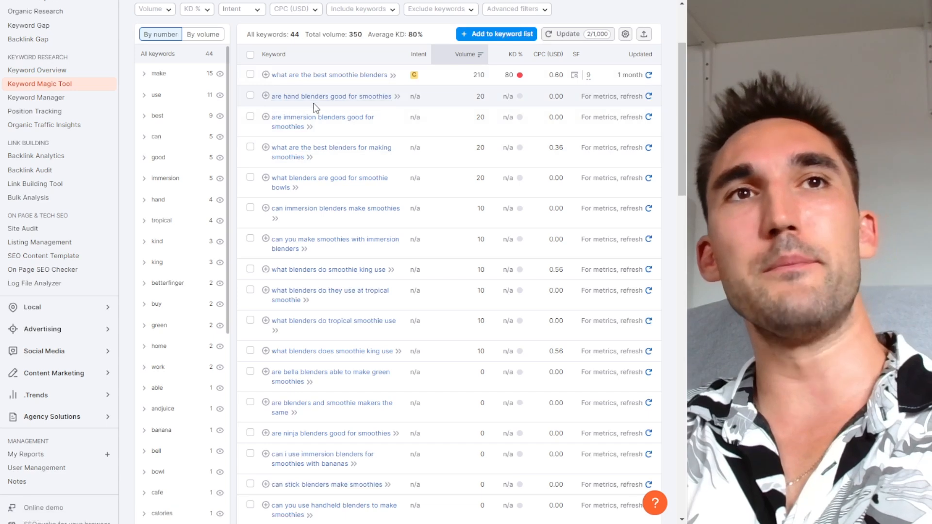
pyautogui.scroll(-3)
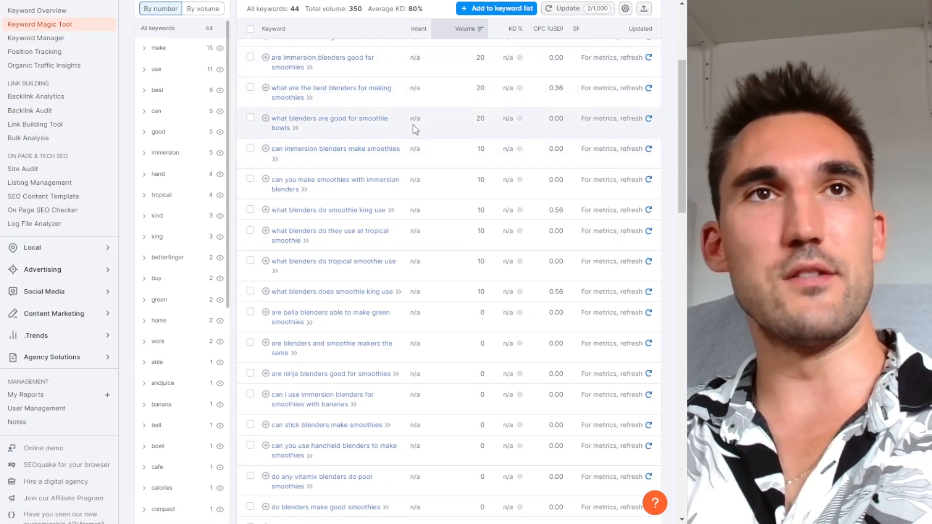
pyautogui.scroll(-3)
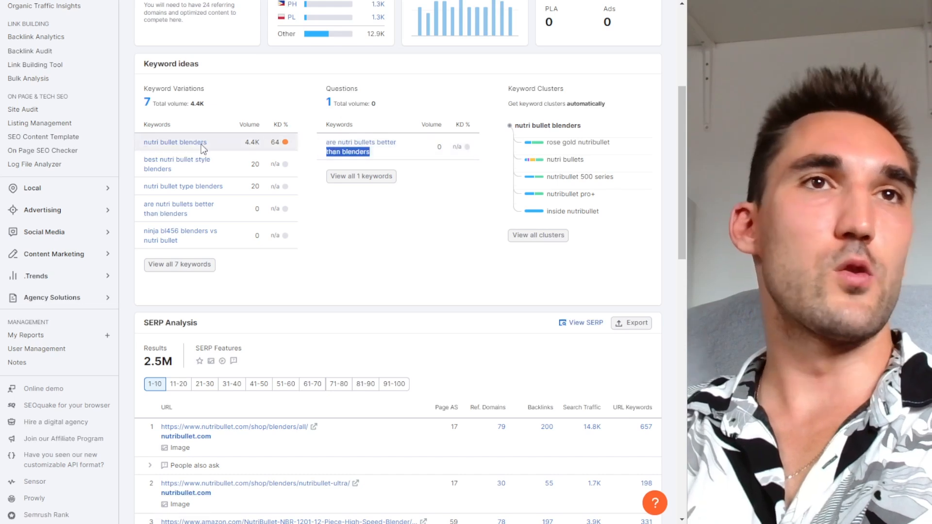
pyautogui.moveTo(180, 236)
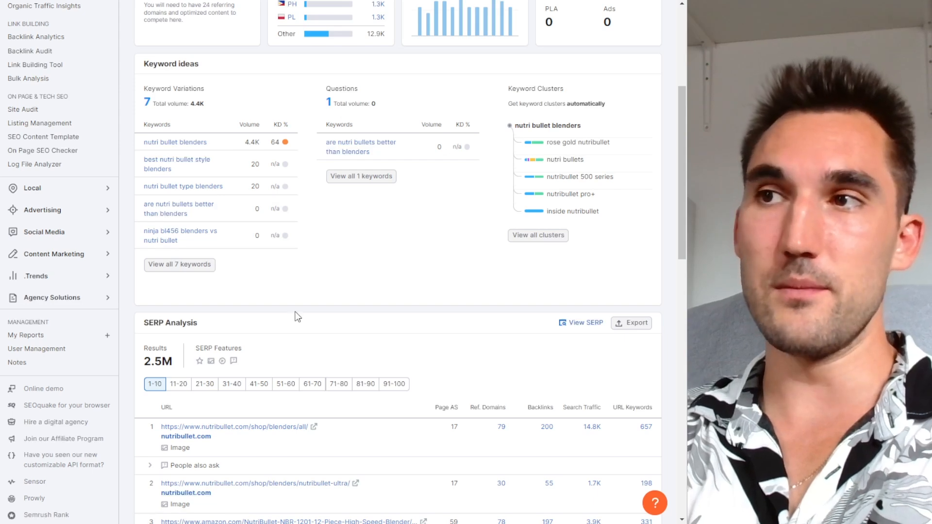
pyautogui.moveTo(250, 291)
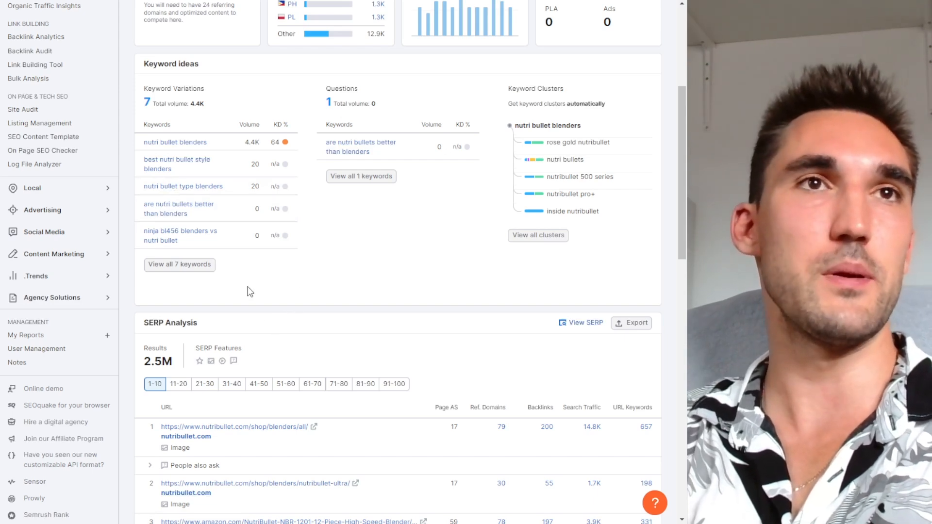
# Return to the 'blenders' ideas list and scroll to lower-volume ideas like 'blenders at amazon'
pyautogui.click(39, 143)
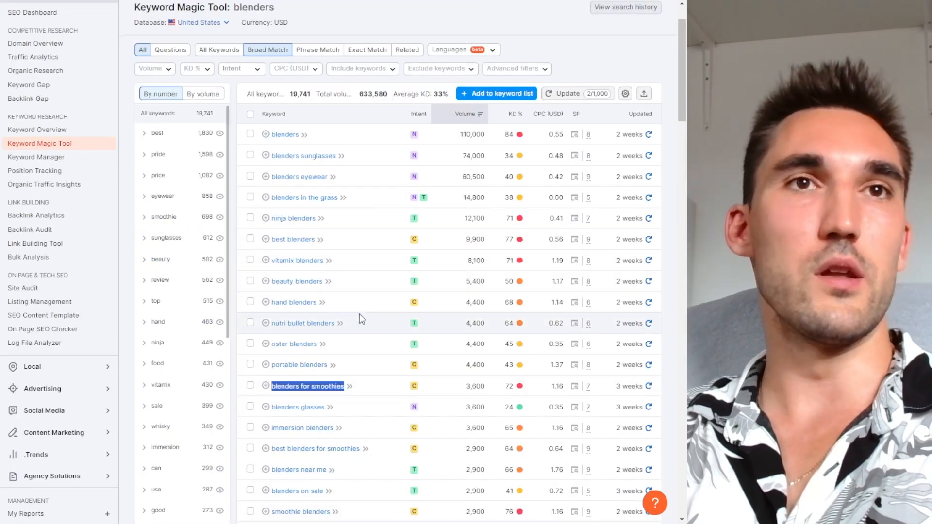
pyautogui.scroll(-3)
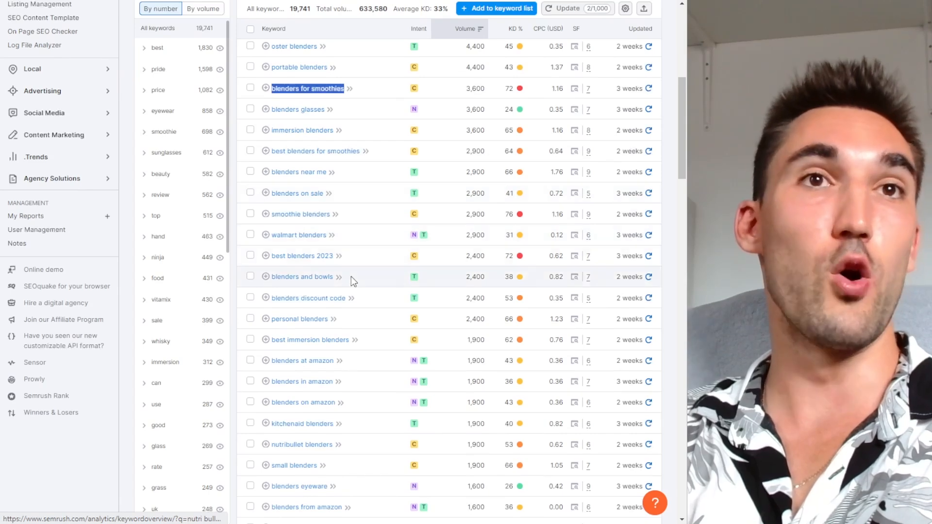
pyautogui.scroll(-3)
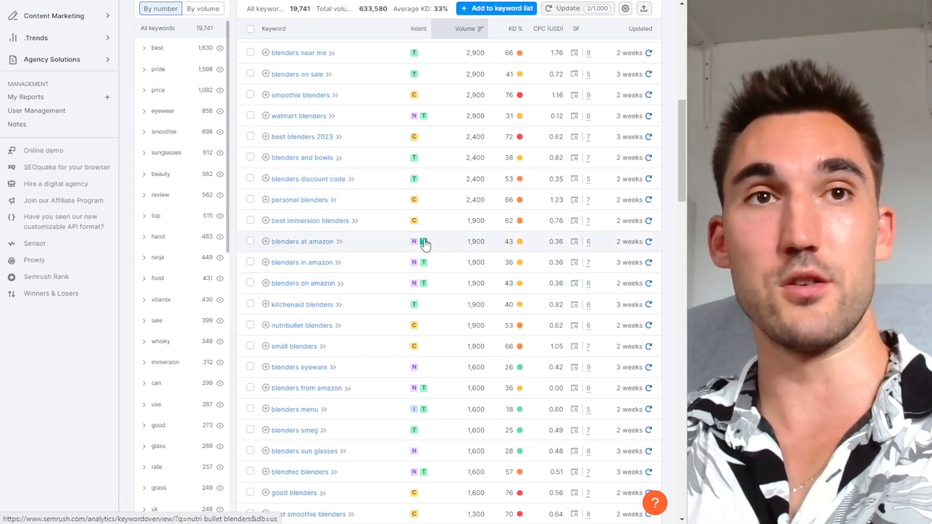
pyautogui.moveTo(426, 243)
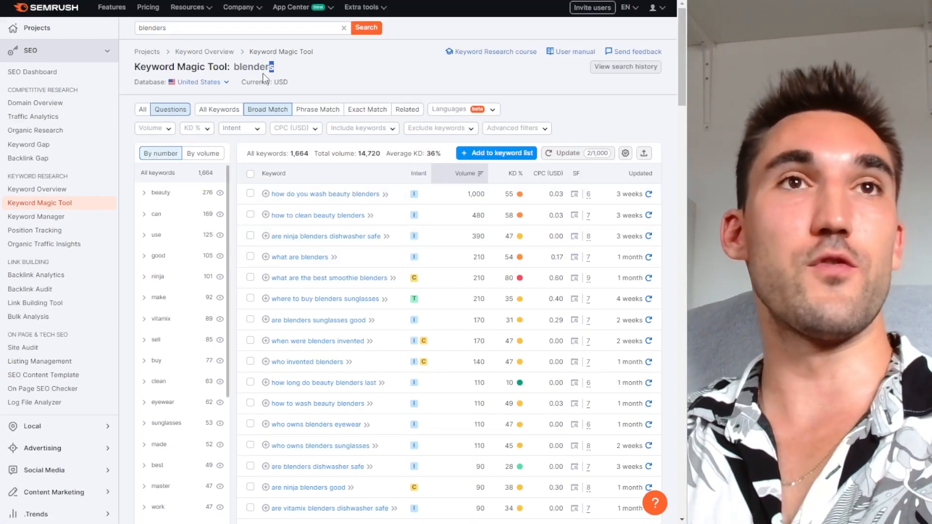
pyautogui.scroll(-3)
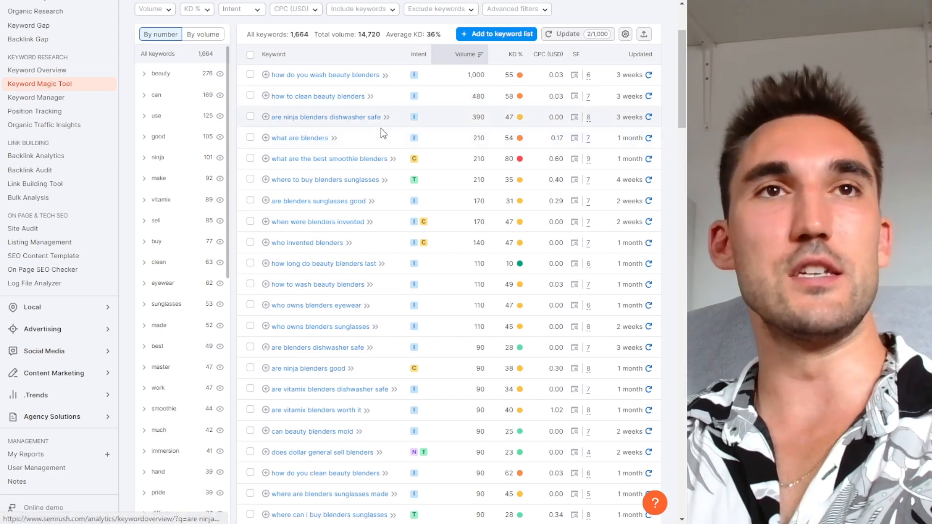
pyautogui.scroll(-3)
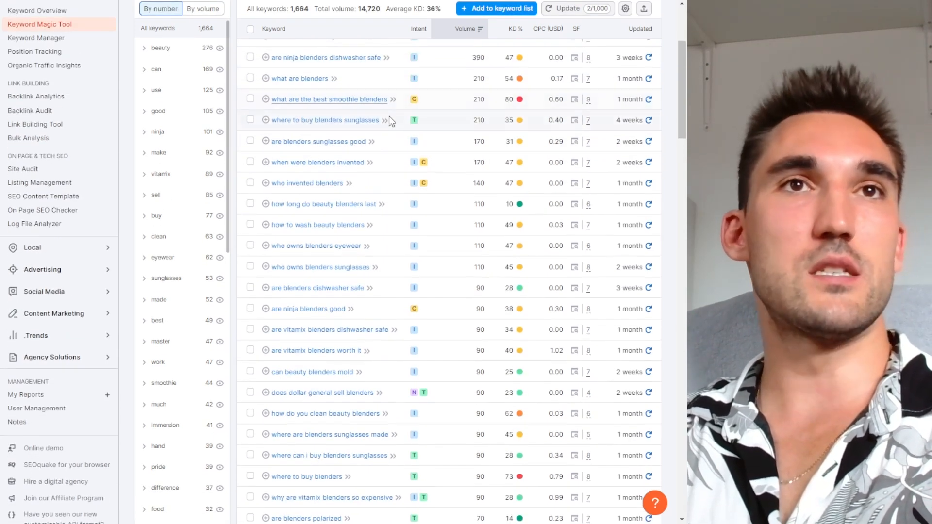
pyautogui.scroll(-3)
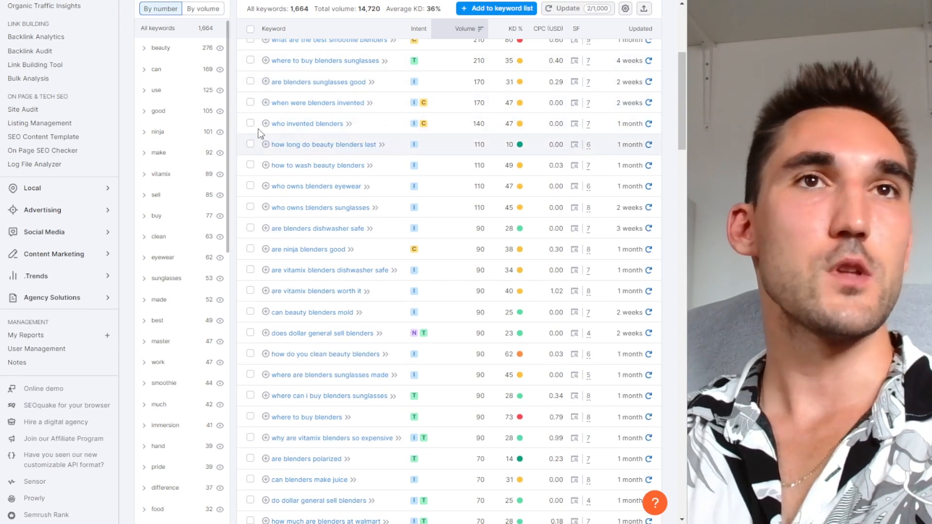
pyautogui.scroll(-3)
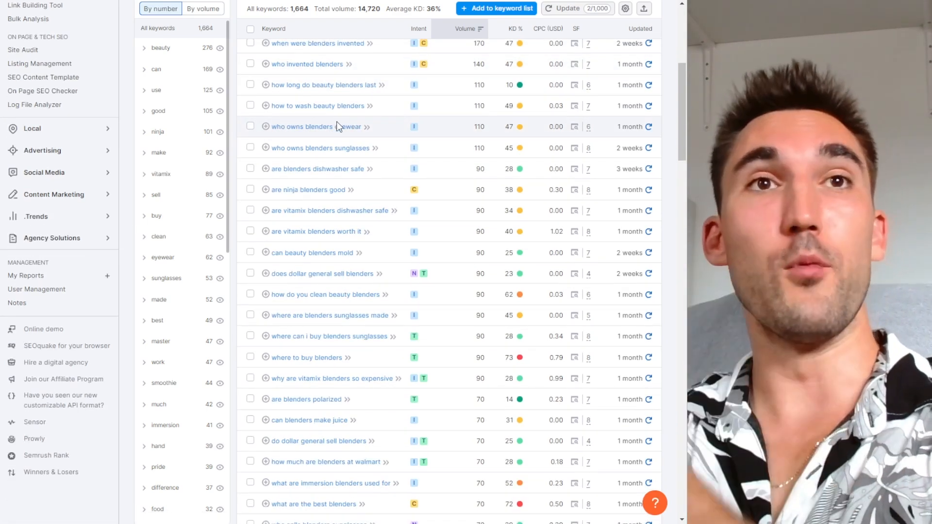
pyautogui.scroll(-3)
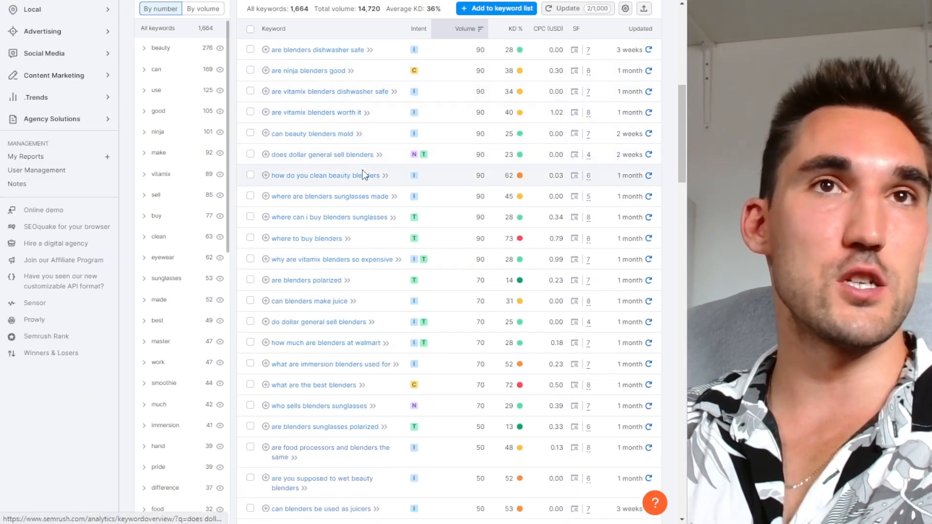
pyautogui.scroll(-3)
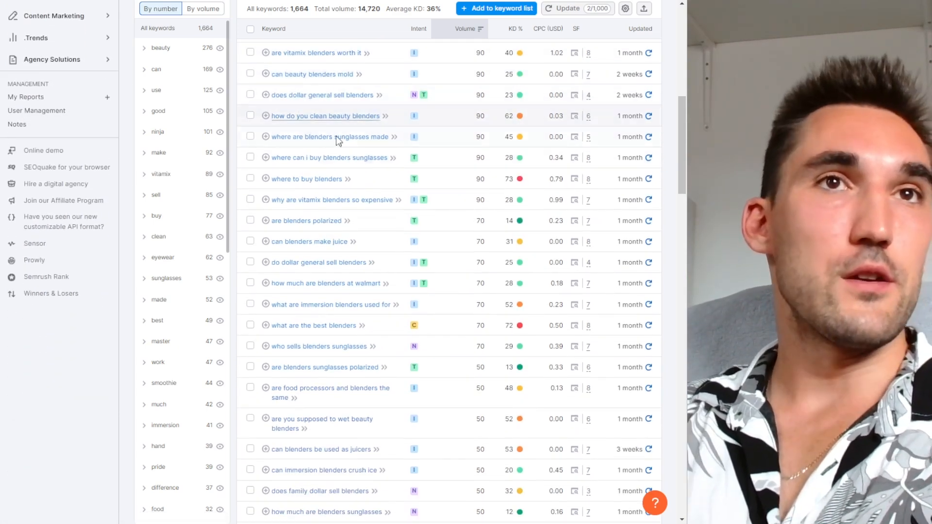
pyautogui.scroll(-3)
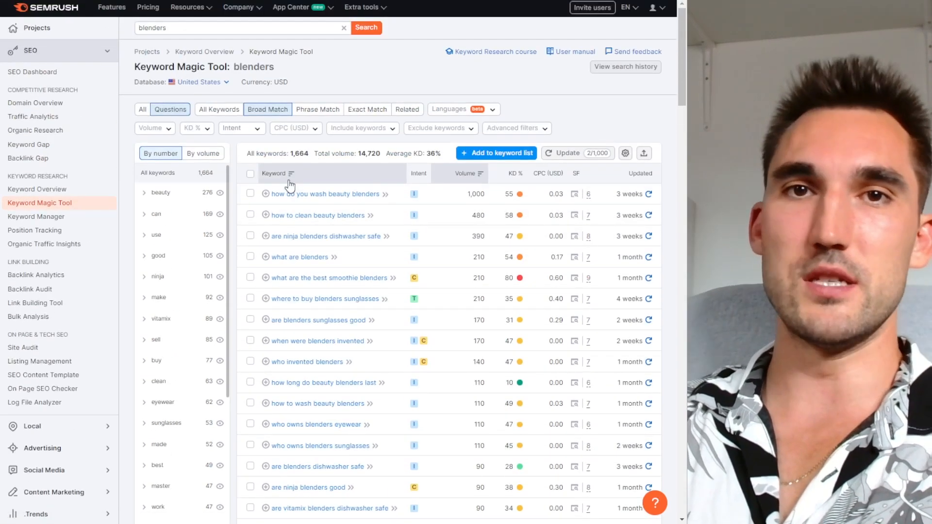
pyautogui.scroll(-3)
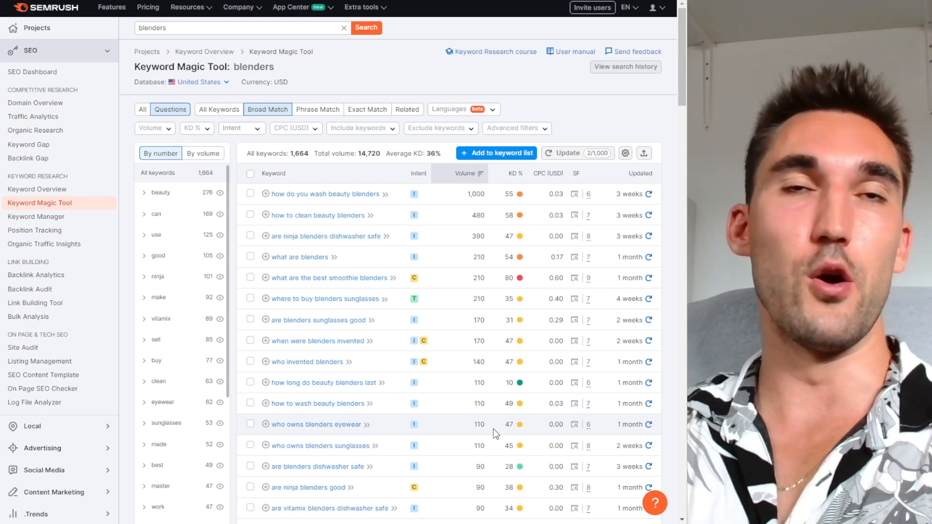
pyautogui.moveTo(335, 104)
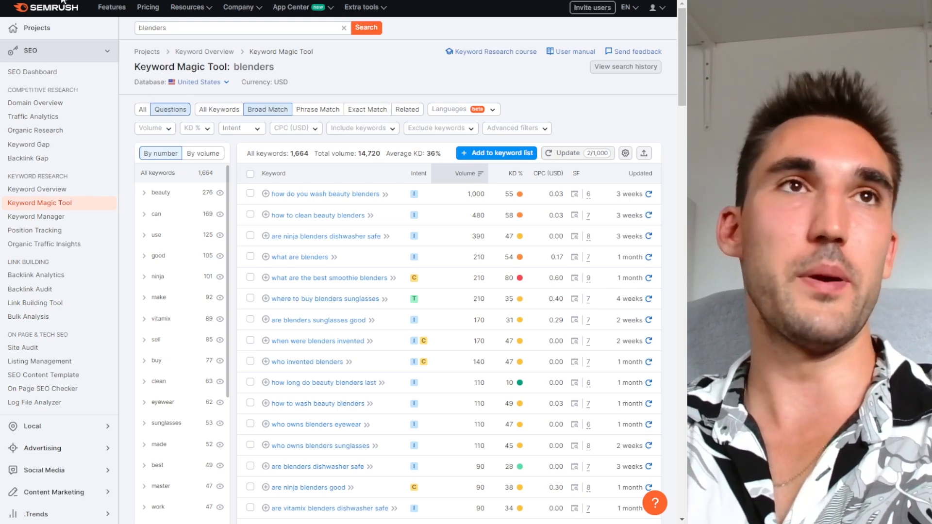
# Find tribest.com in SERP Analysis, run its Domain Overview, and dismiss the sign-up pop-up
pyautogui.scroll(-3)
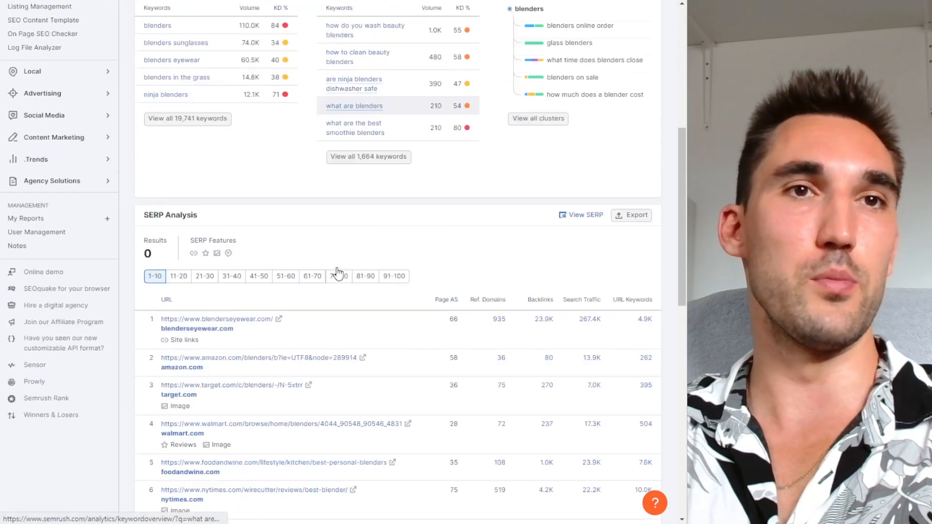
pyautogui.scroll(-3)
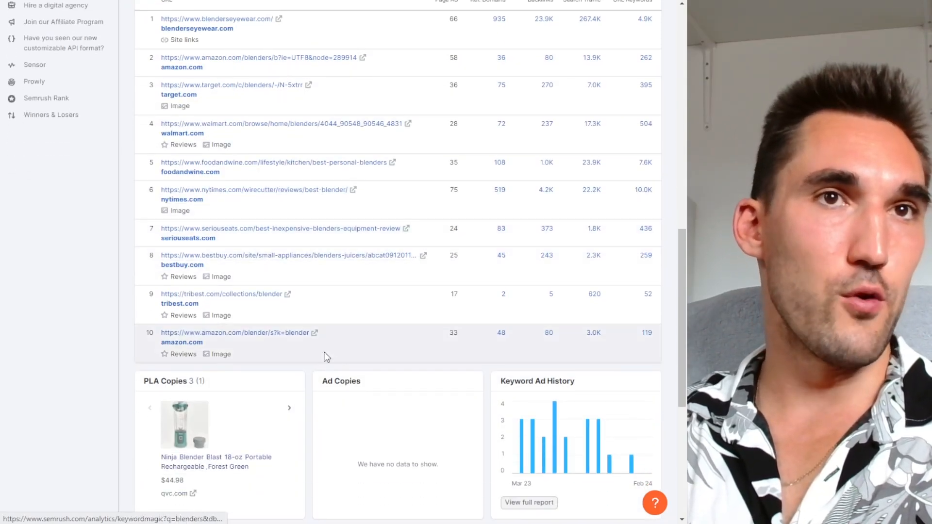
pyautogui.moveTo(286, 302)
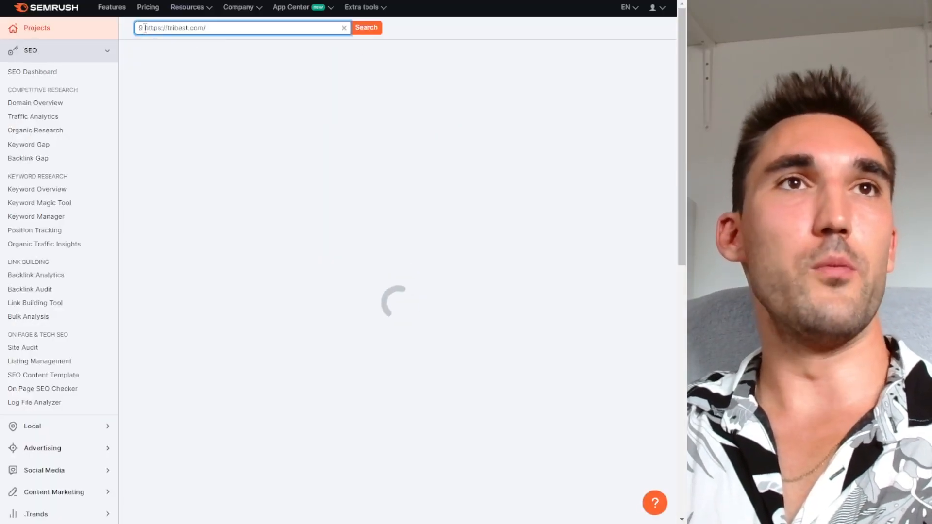
pyautogui.click(366, 27)
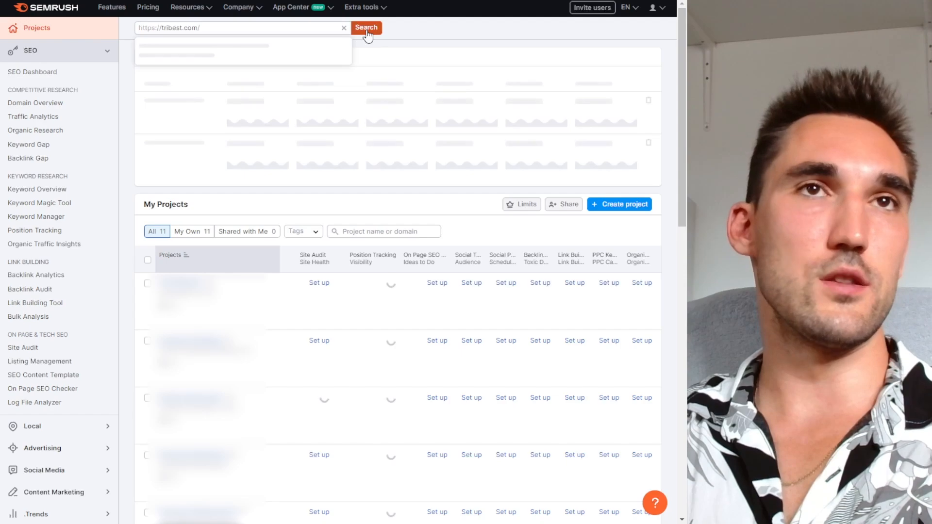
pyautogui.click(366, 27)
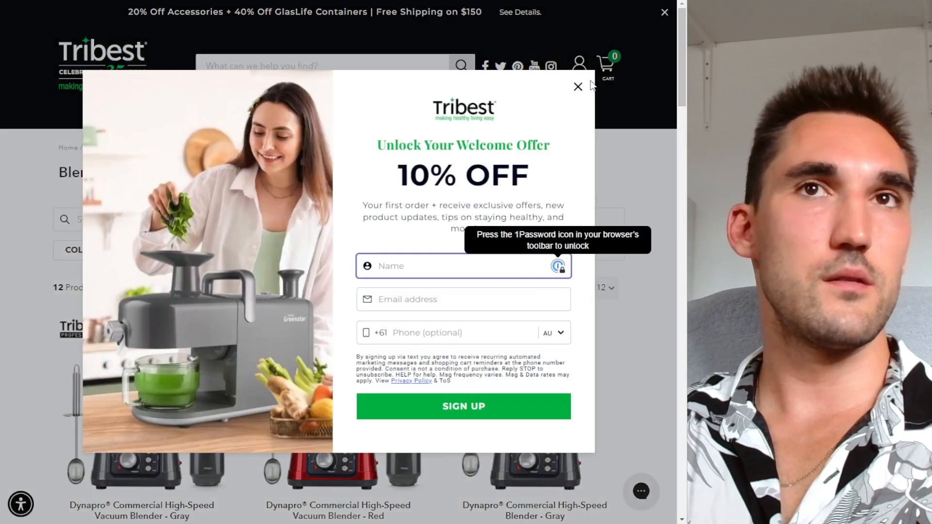
pyautogui.click(576, 87)
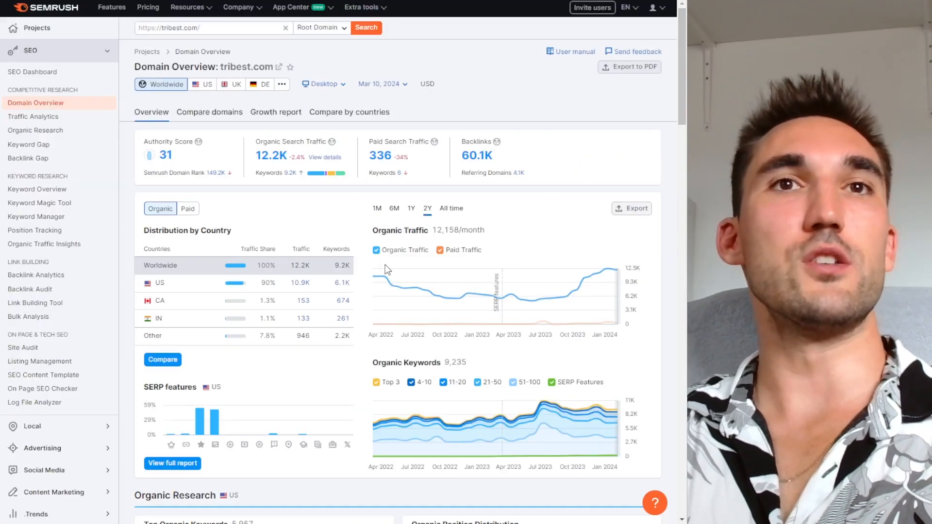
# Scroll through tribest.com's Domain Overview metrics and organic positions
pyautogui.scroll(-3)
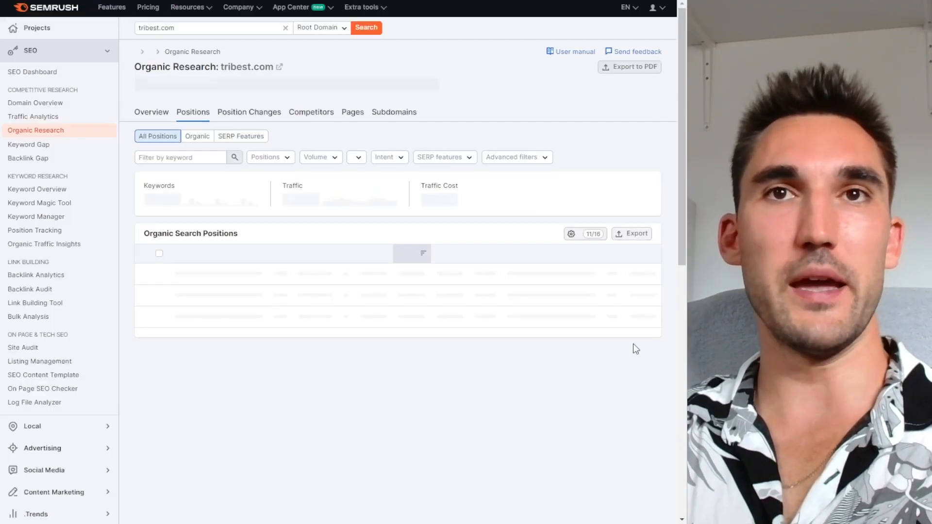
pyautogui.scroll(-3)
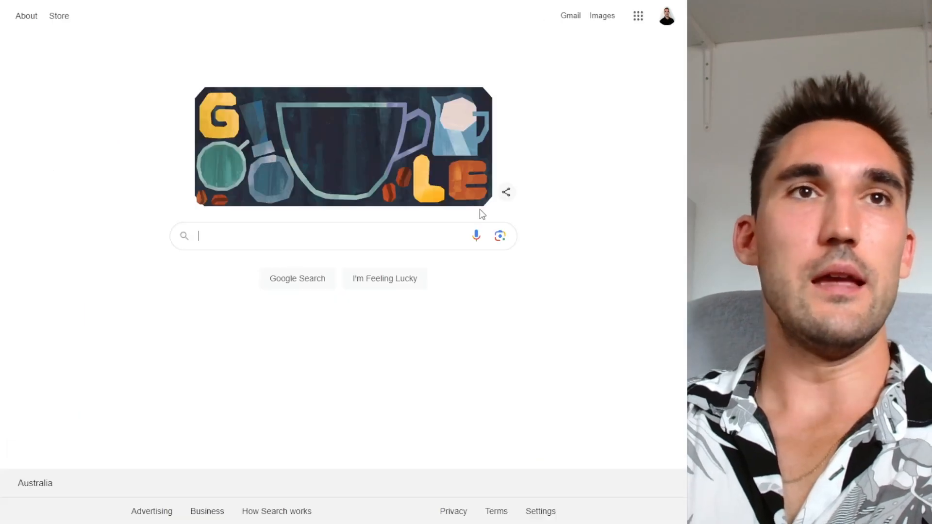
pyautogui.write('site:https://tribest.com/')
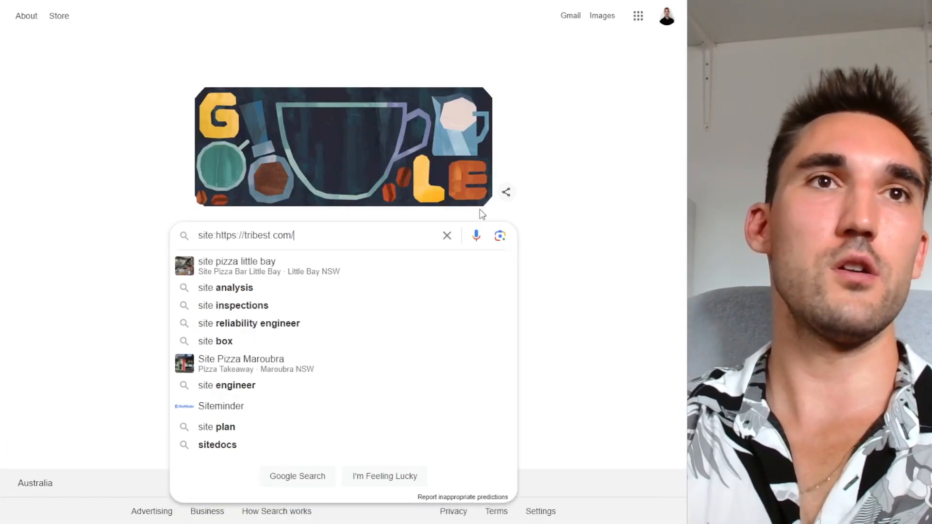
pyautogui.press('Enter')
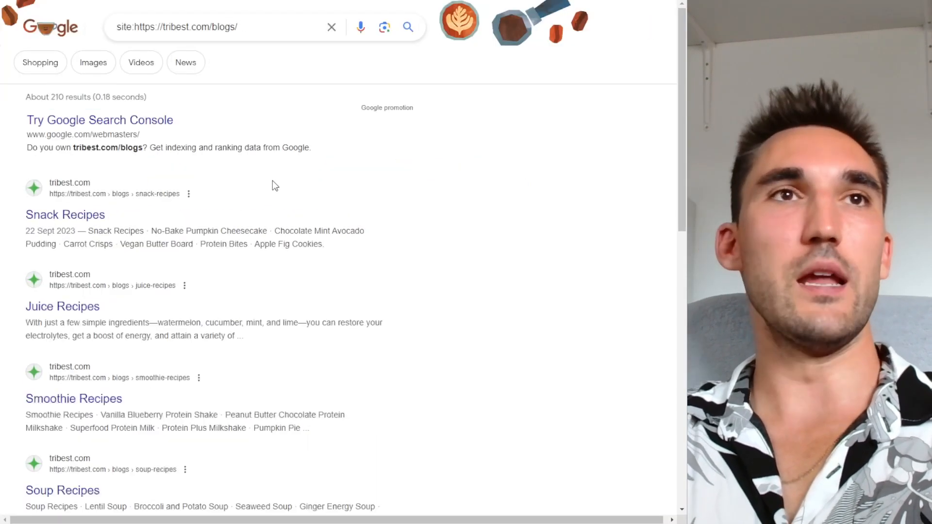
pyautogui.scroll(-3)
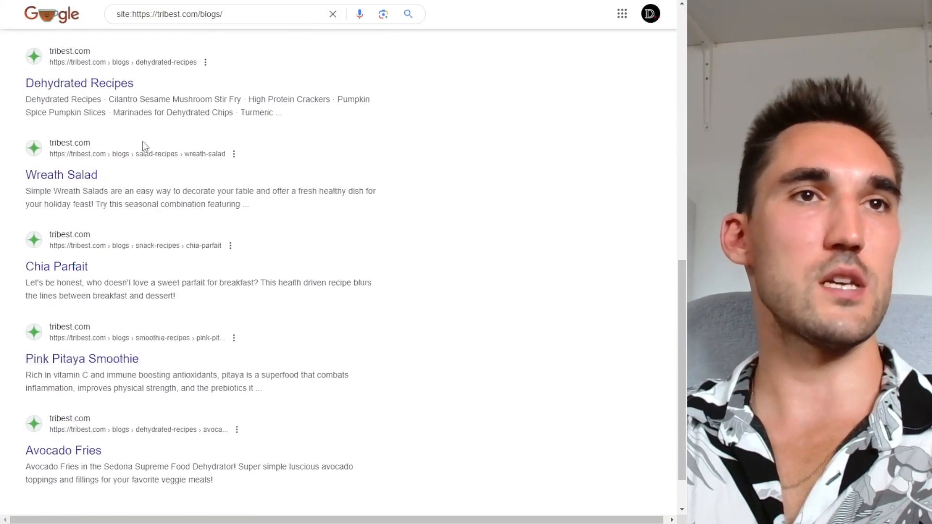
pyautogui.scroll(-3)
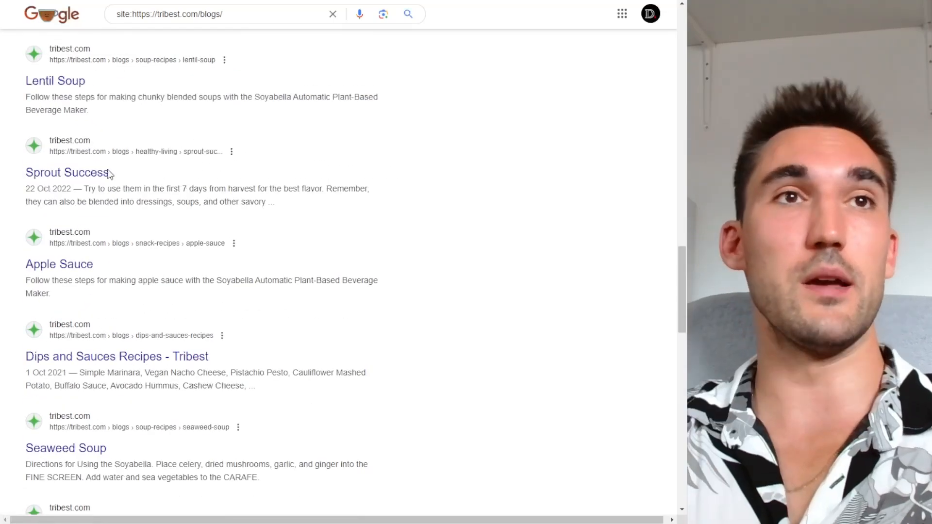
pyautogui.scroll(-3)
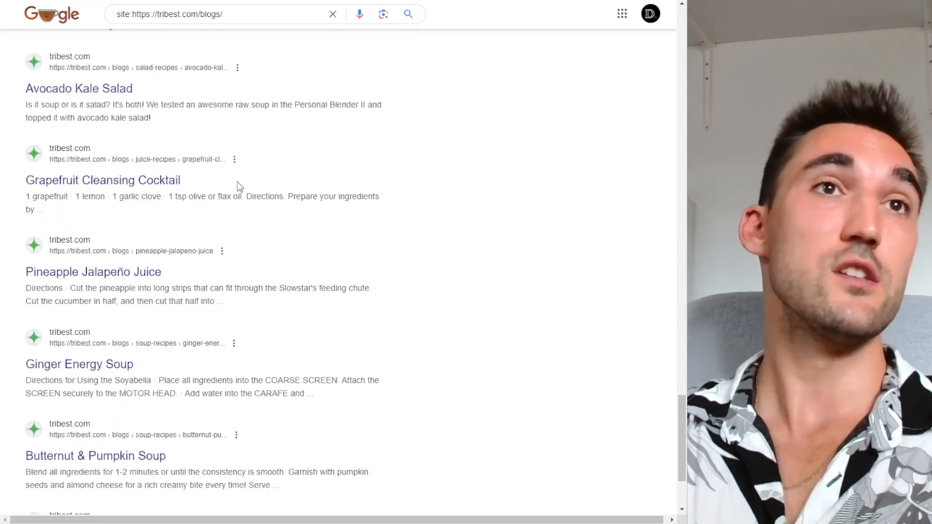
pyautogui.scroll(-3)
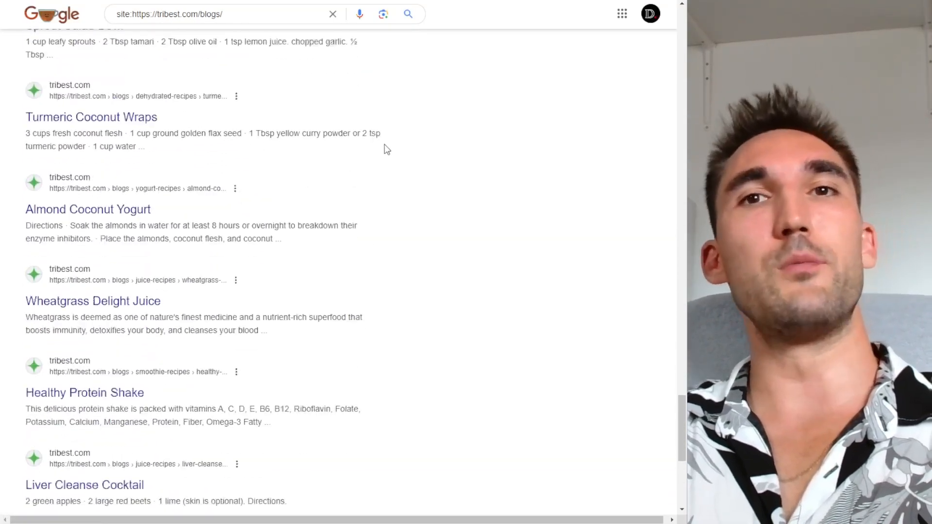
pyautogui.scroll(-3)
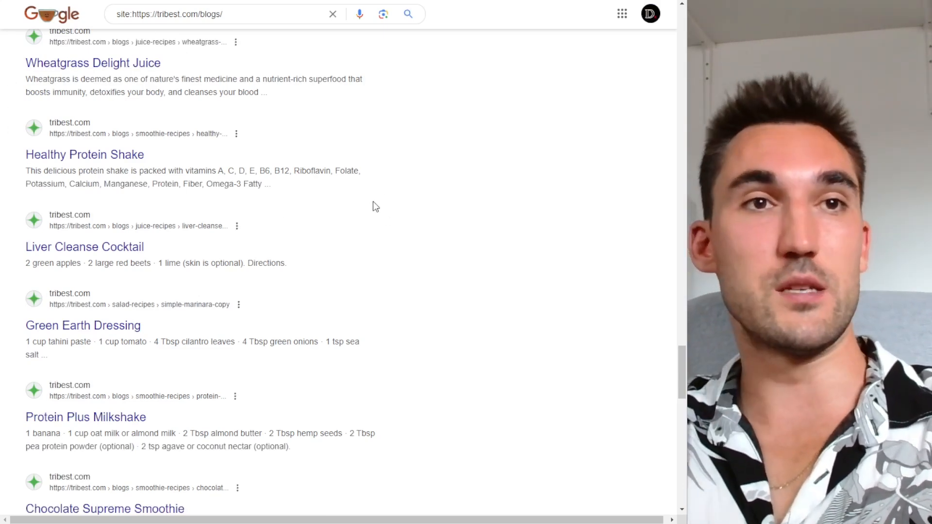
pyautogui.scroll(-3)
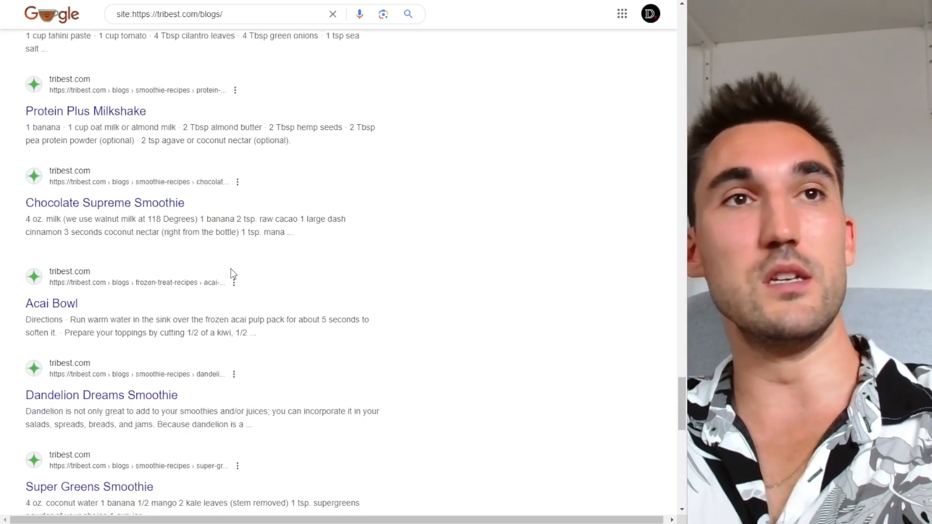
pyautogui.scroll(-3)
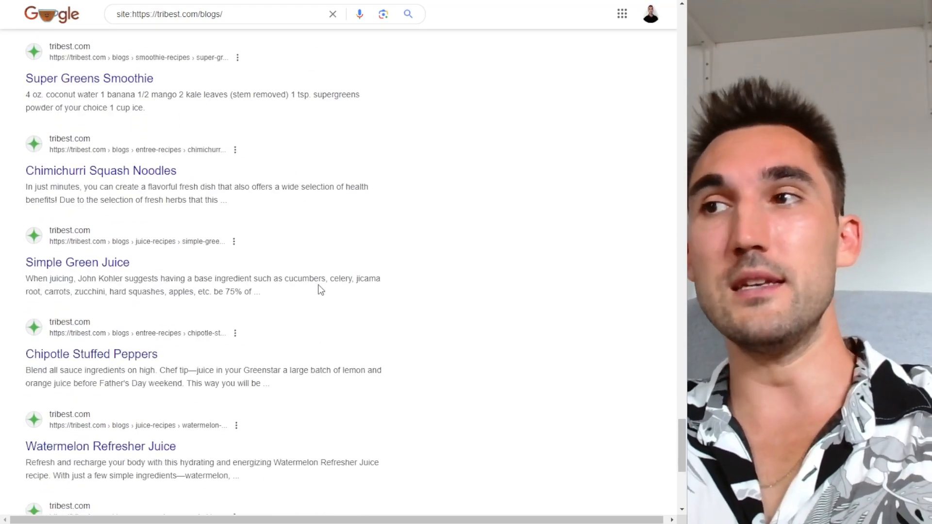
pyautogui.scroll(-3)
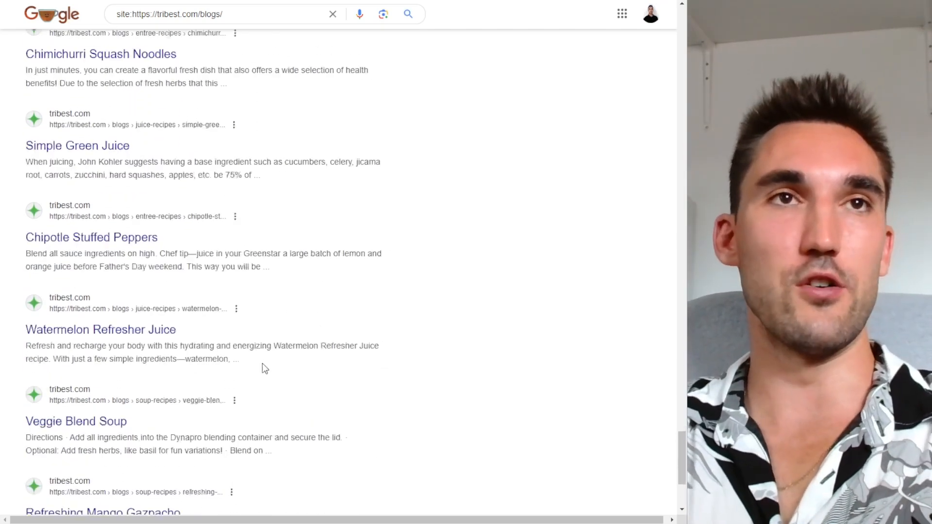
pyautogui.scroll(-3)
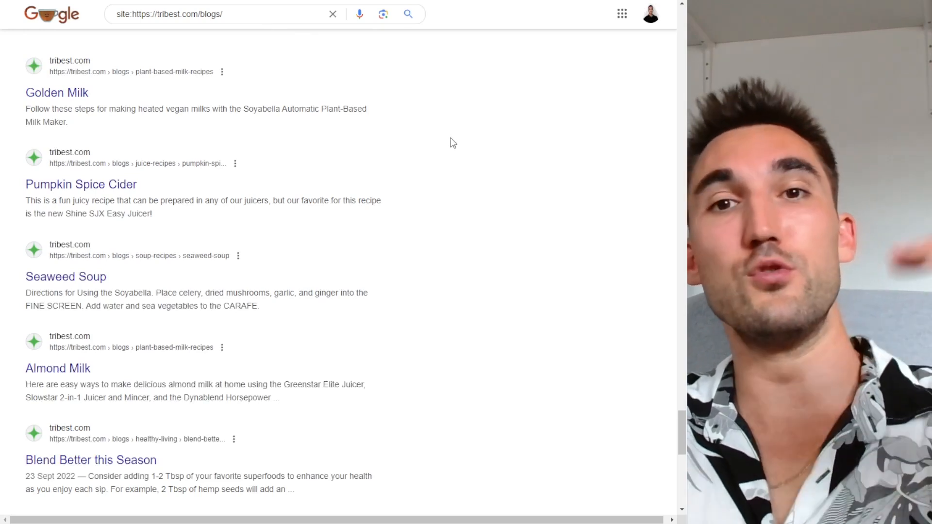
pyautogui.moveTo(424, 117)
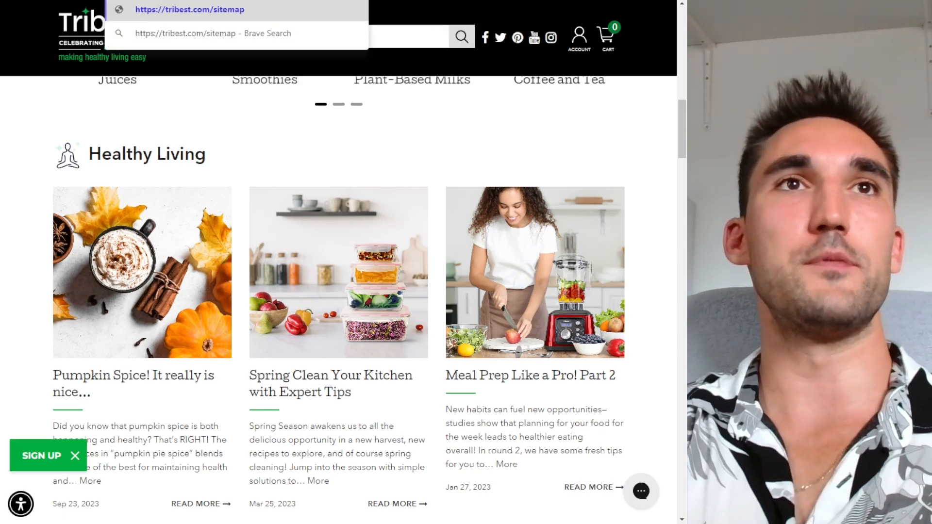
# Load Tribest's sitemap with '.xml' appended and scroll through its blog post URLs
pyautogui.write('.xml')
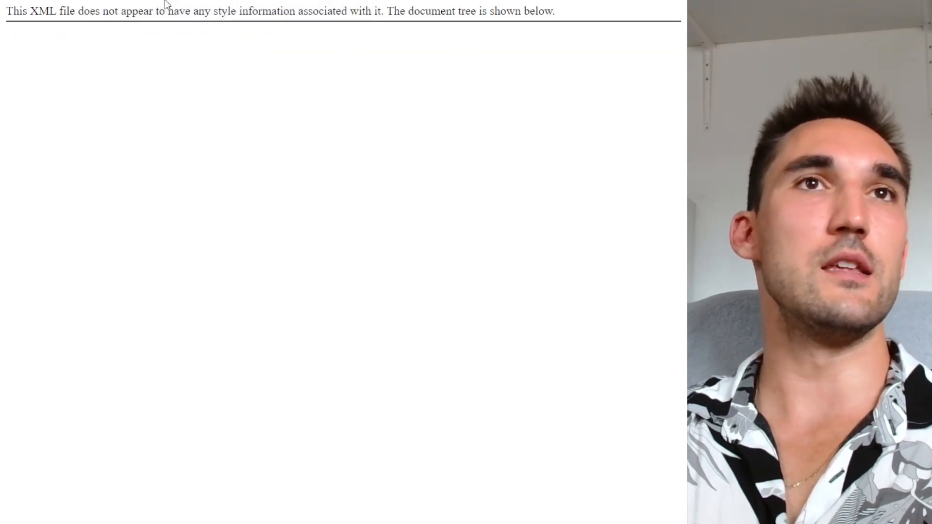
pyautogui.scroll(-3)
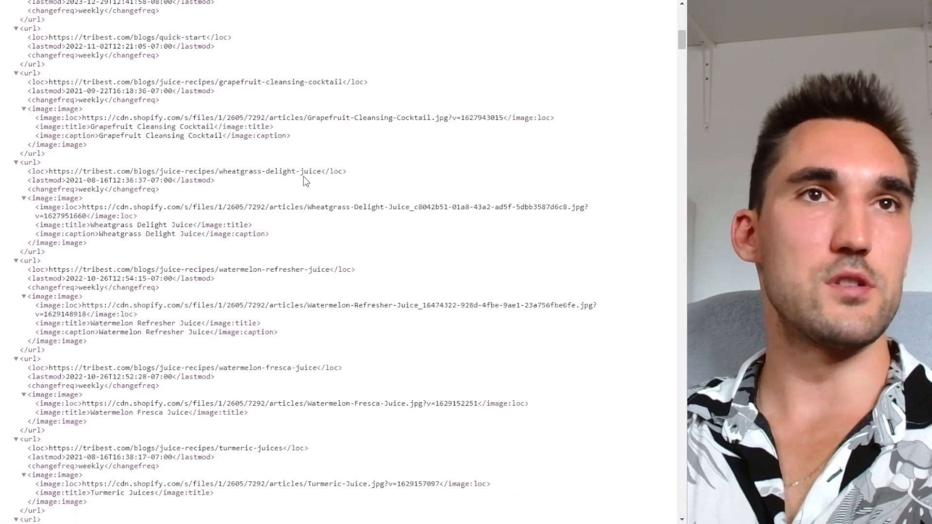
pyautogui.scroll(-3)
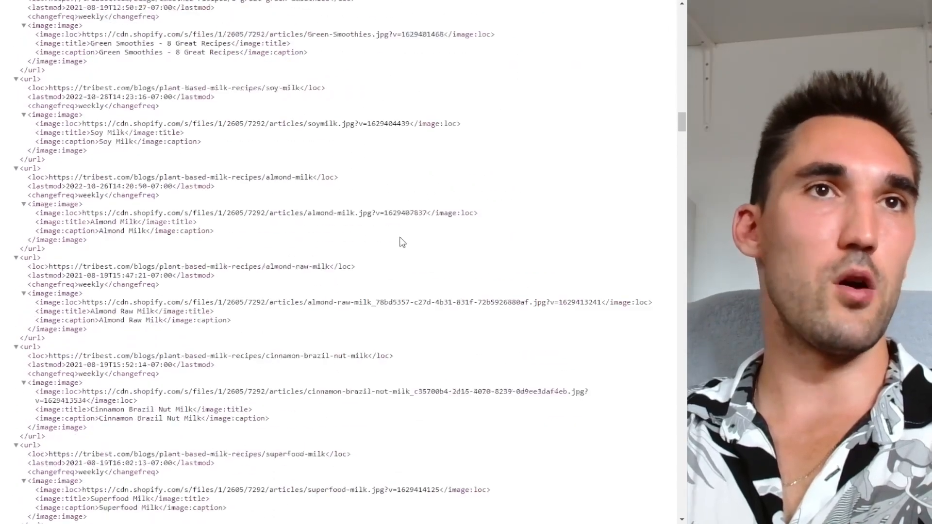
pyautogui.scroll(-3)
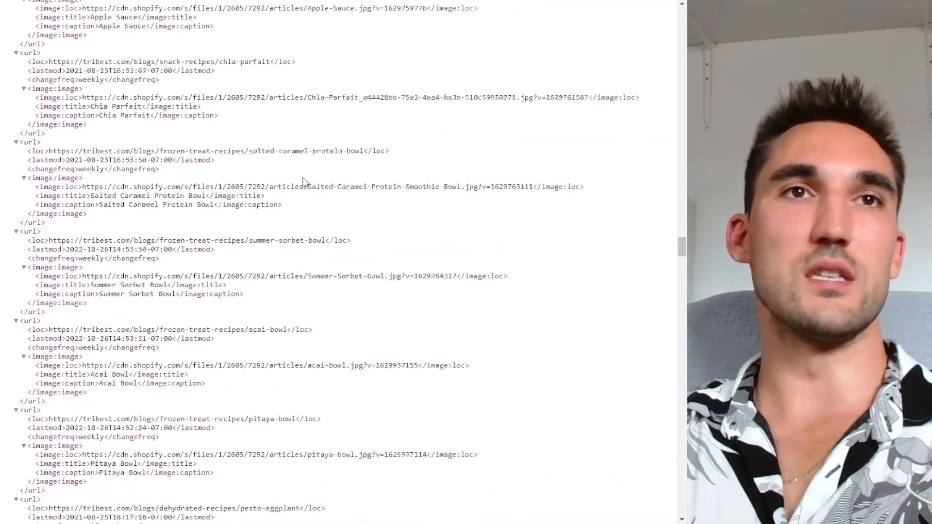
pyautogui.scroll(-3)
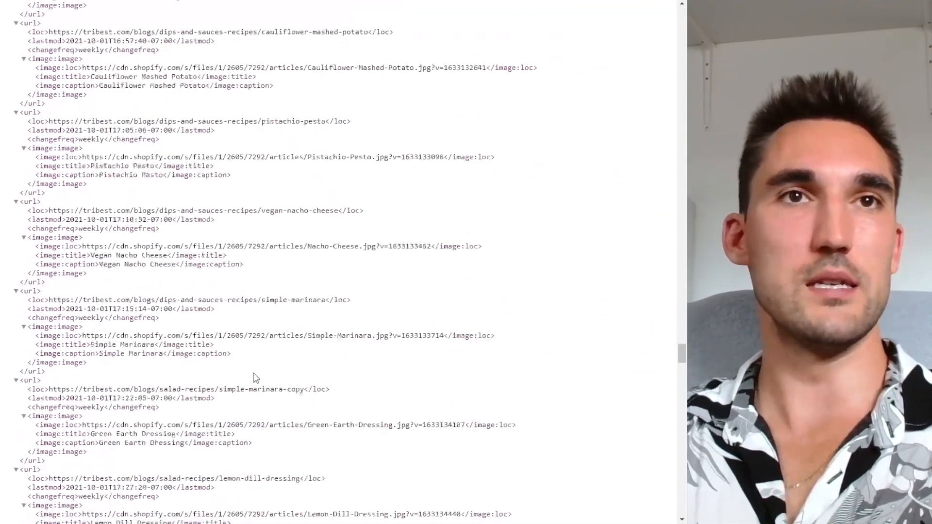
pyautogui.scroll(-3)
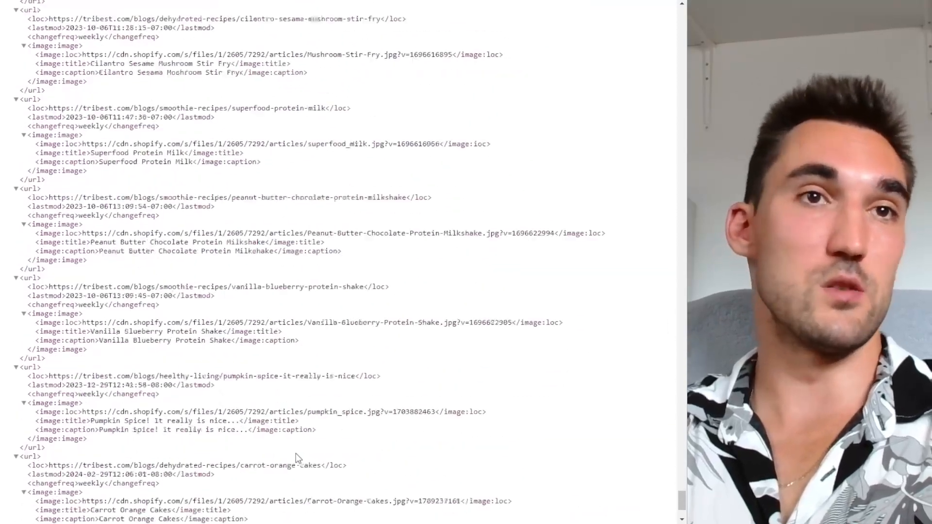
pyautogui.scroll(-3)
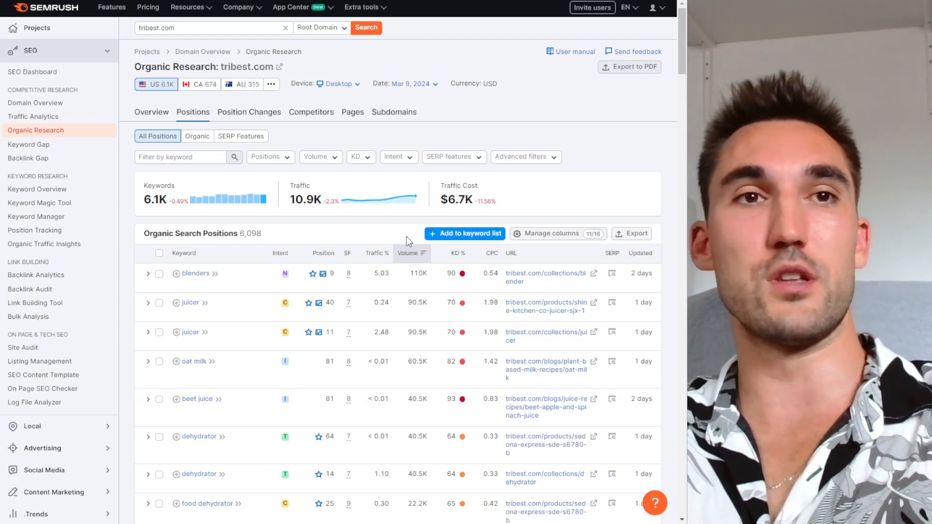
# Scroll tribest.com's positions table to the spiralizer and cold press juicer keywords
pyautogui.scroll(-3)
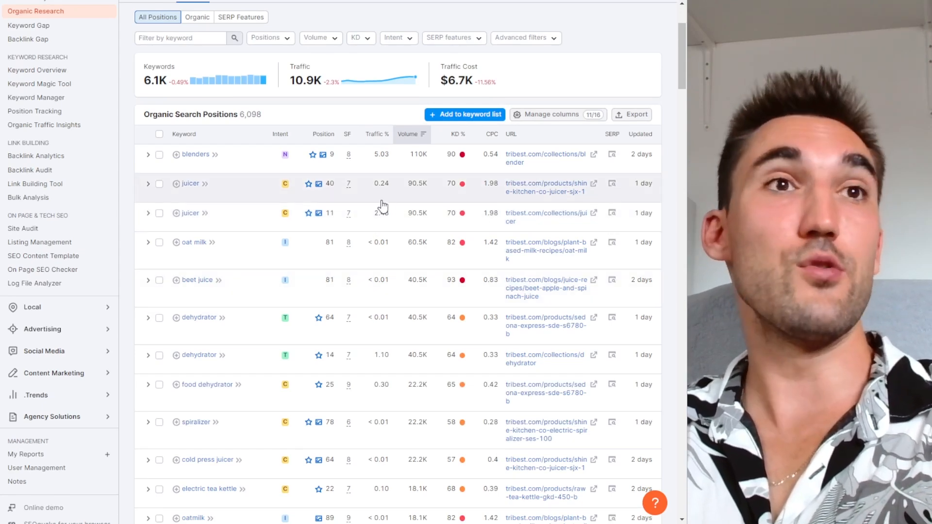
pyautogui.moveTo(42, 256)
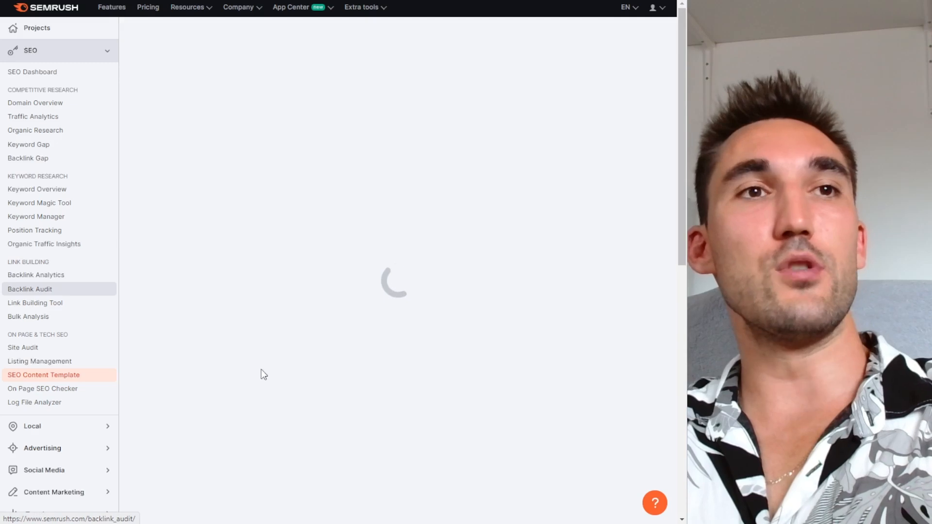
# Generate an SEO content template for the 'blender' keyword and scroll through its recommendations
pyautogui.write('blender')
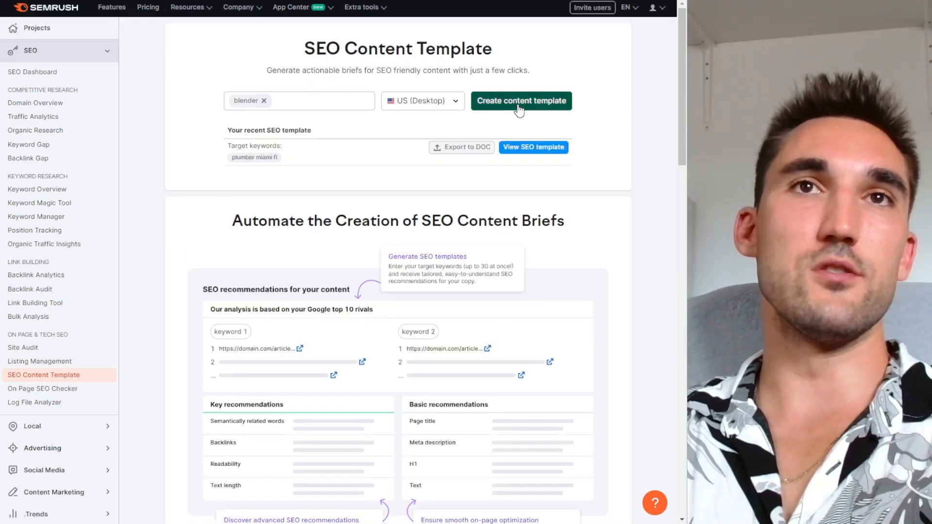
pyautogui.click(520, 101)
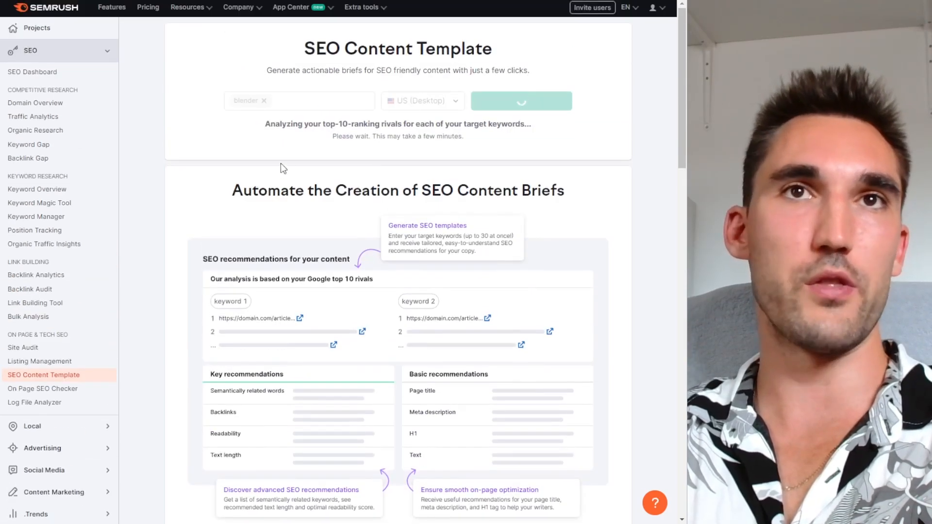
pyautogui.scroll(-3)
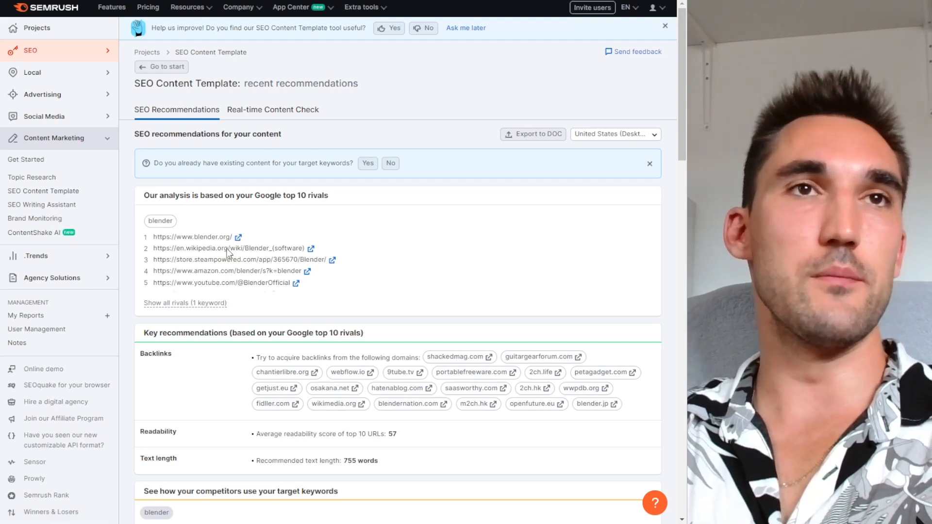
pyautogui.scroll(-3)
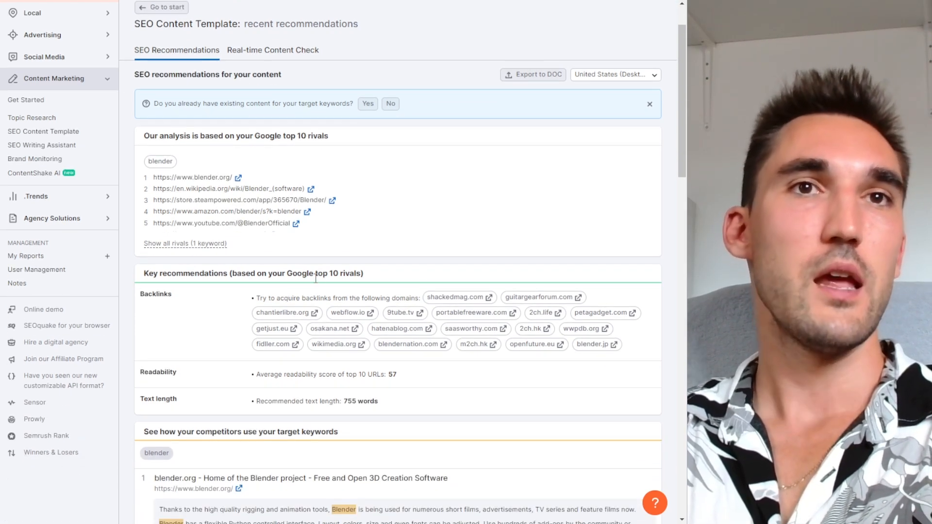
pyautogui.scroll(-3)
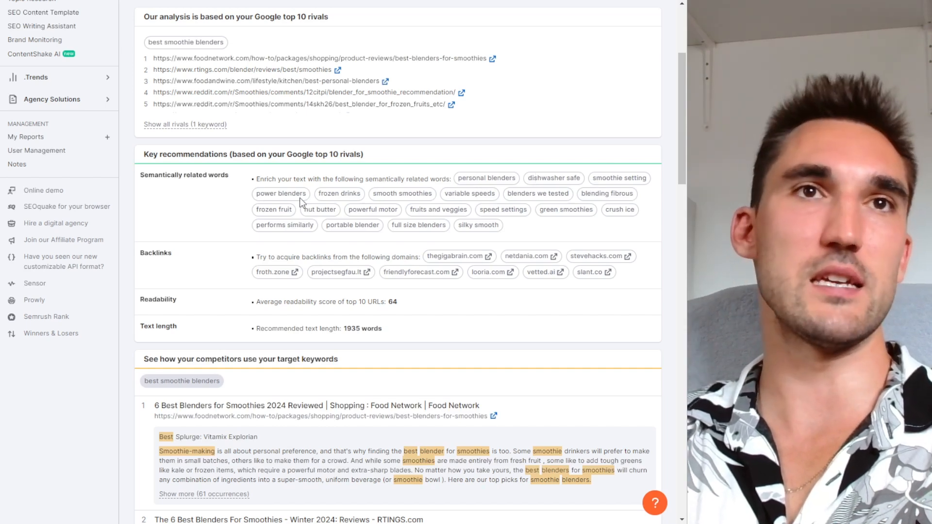
pyautogui.moveTo(272, 178); pyautogui.dragTo(501, 225)
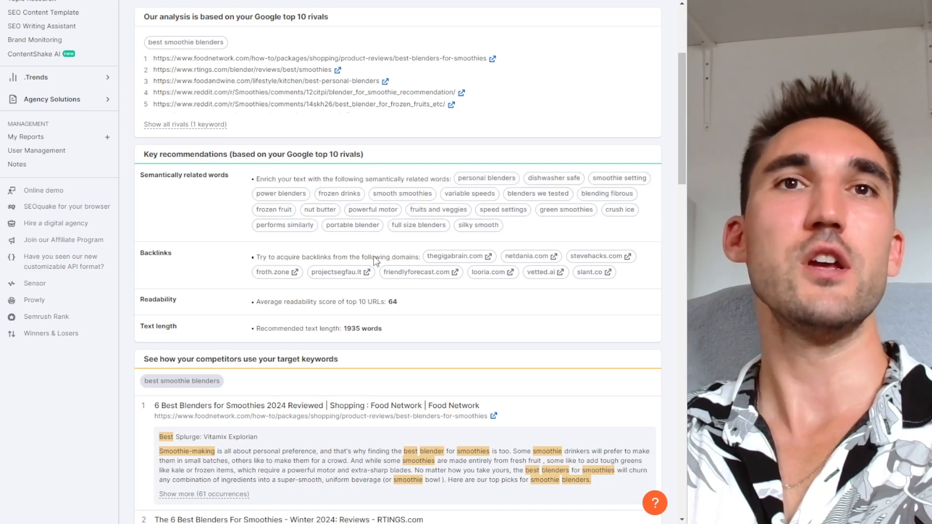
pyautogui.scroll(-3)
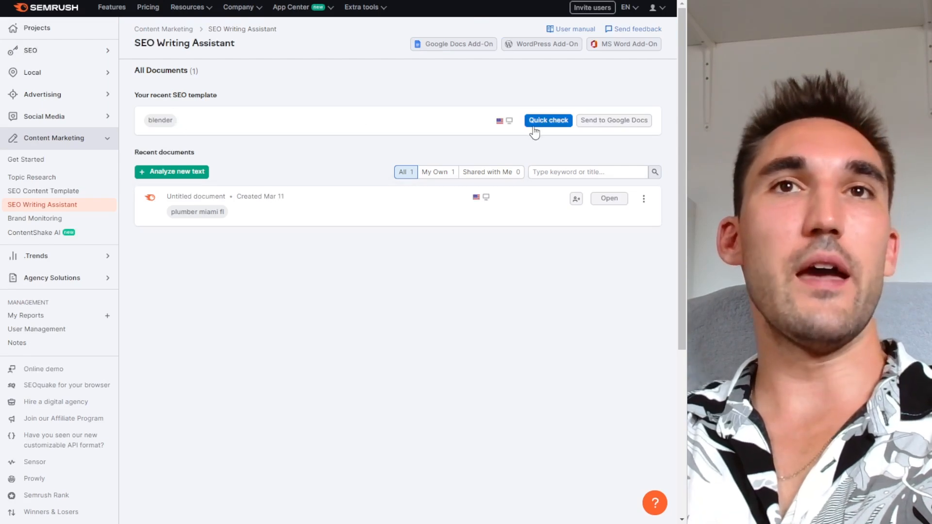
# Reopen the 'best smoothie blenders' recommendations with Quick check on the recent template
pyautogui.click(547, 119)
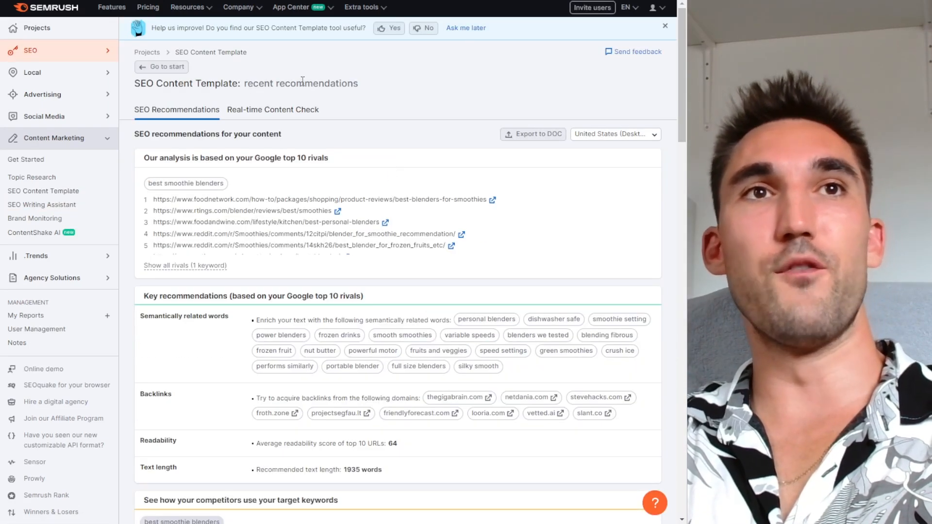
pyautogui.scroll(-3)
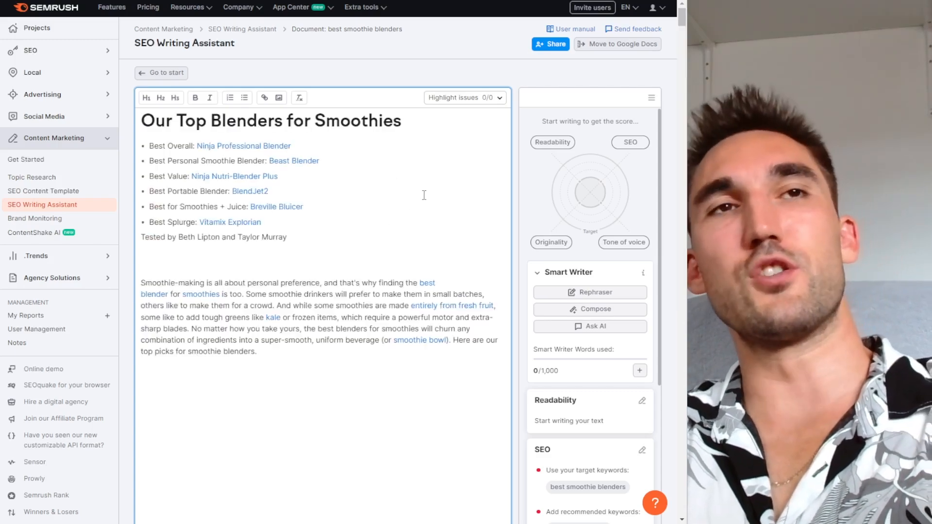
# Scroll through the pasted article, checking its Mediocre 4.2/10 score and recommended keywords
pyautogui.scroll(-3)
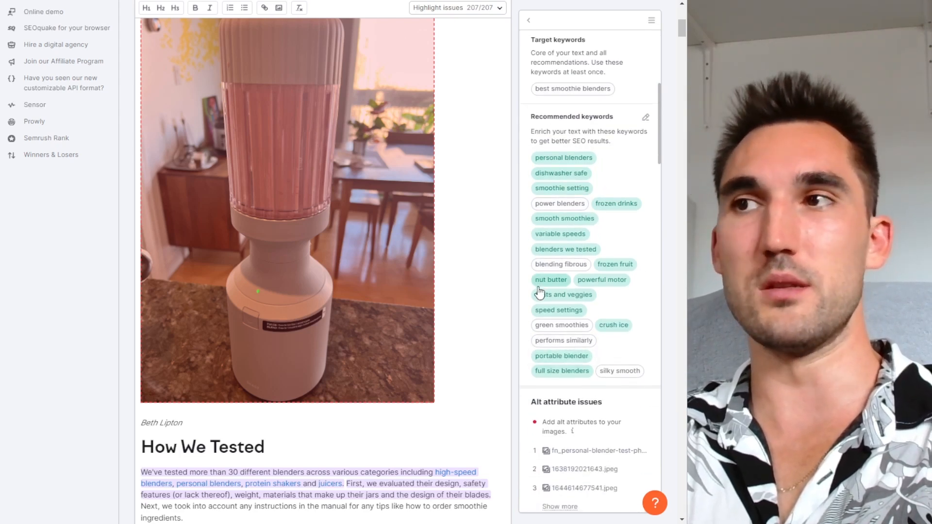
pyautogui.scroll(-3)
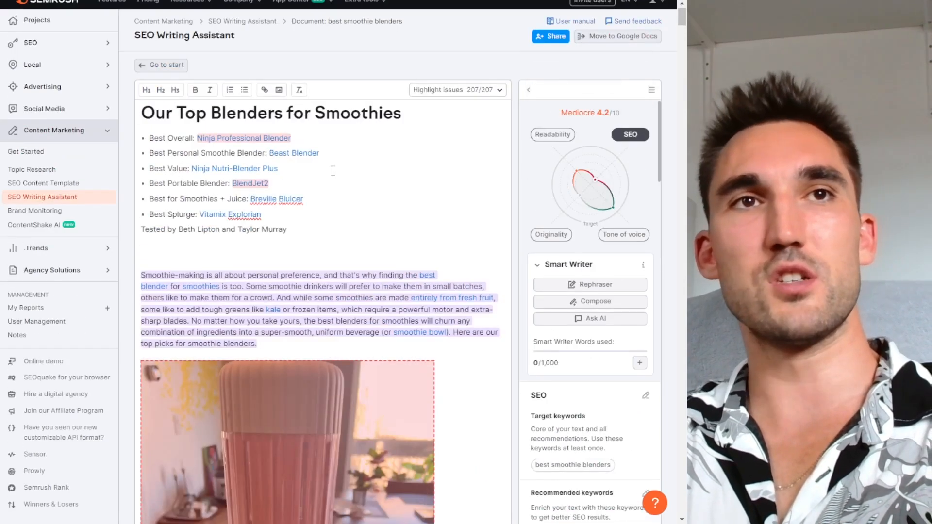
pyautogui.scroll(-3)
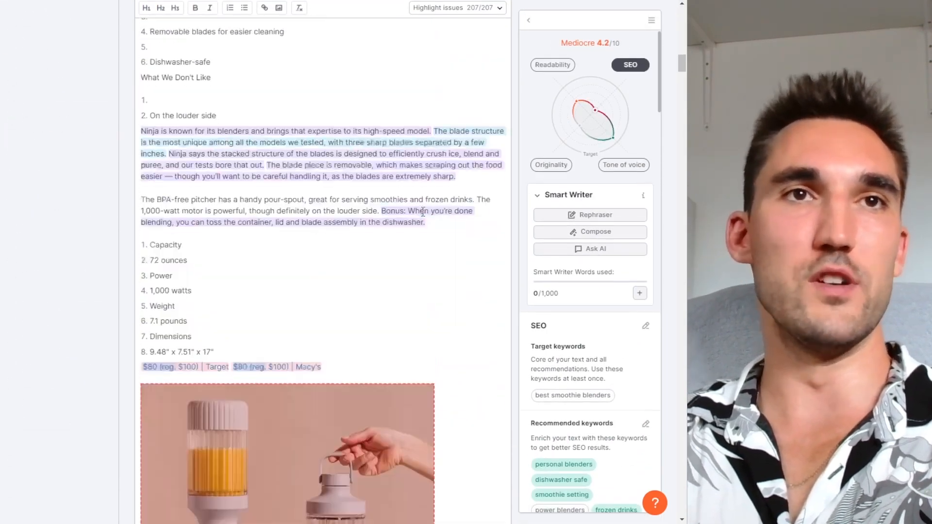
pyautogui.scroll(-3)
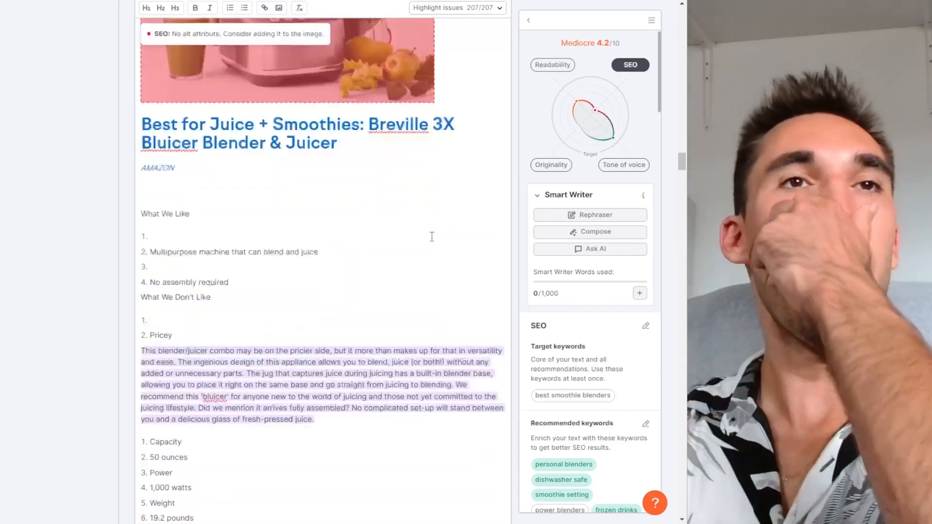
pyautogui.scroll(-3)
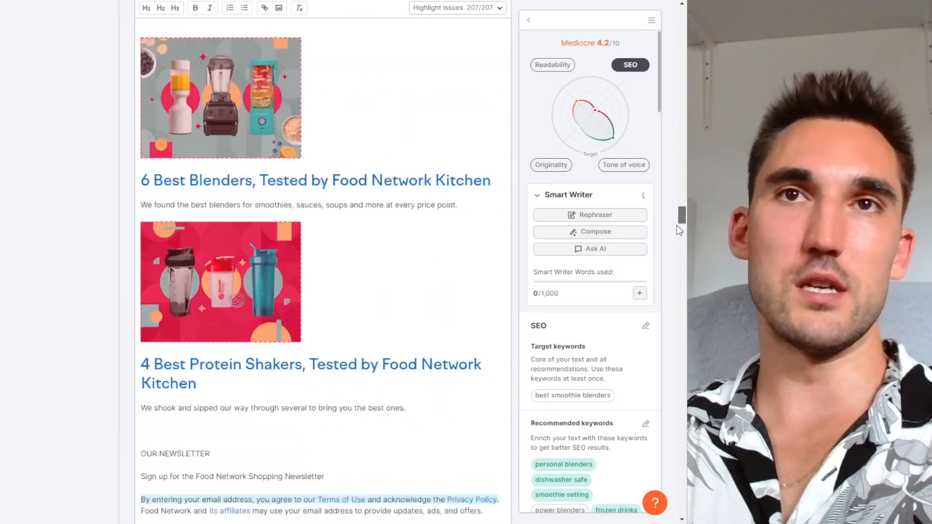